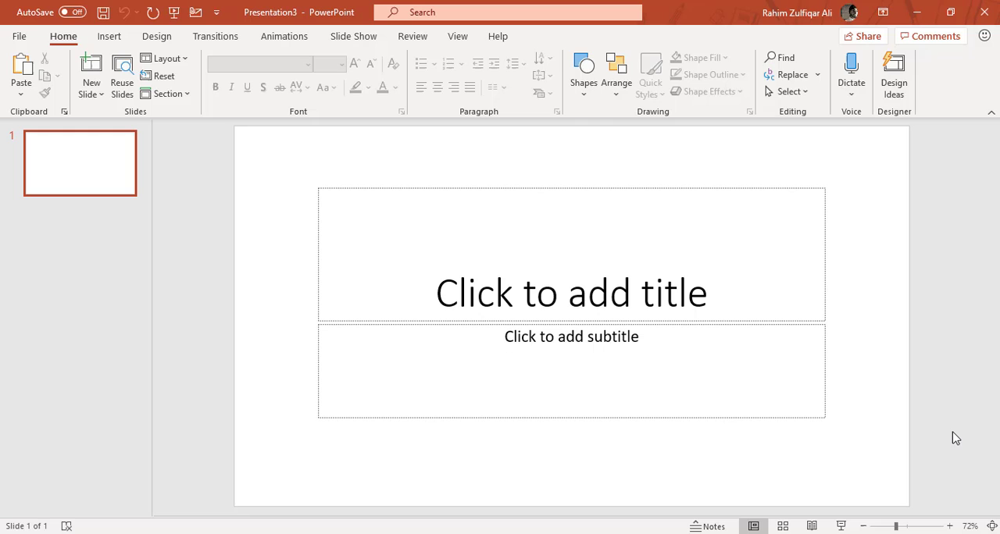
mouse_move(381, 273)
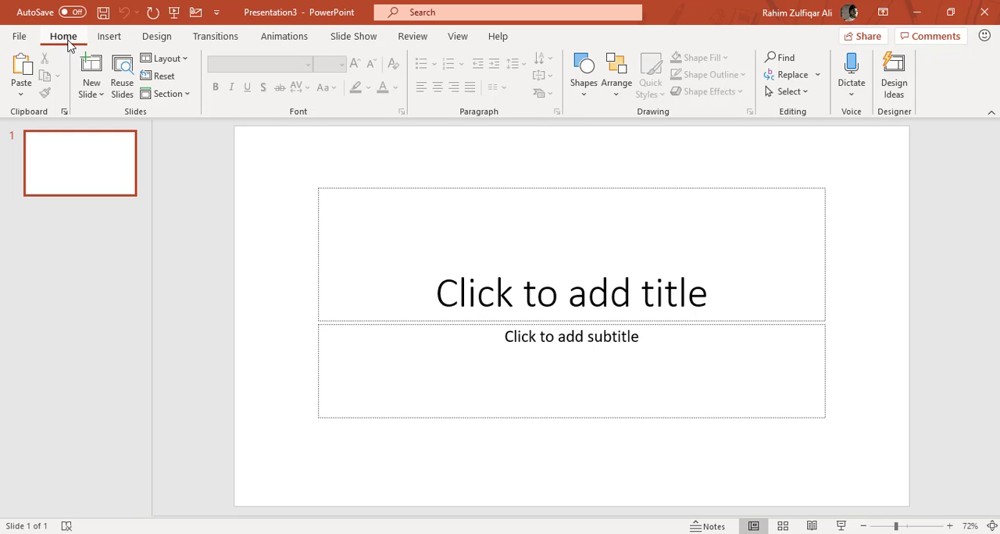
mouse_move(315, 115)
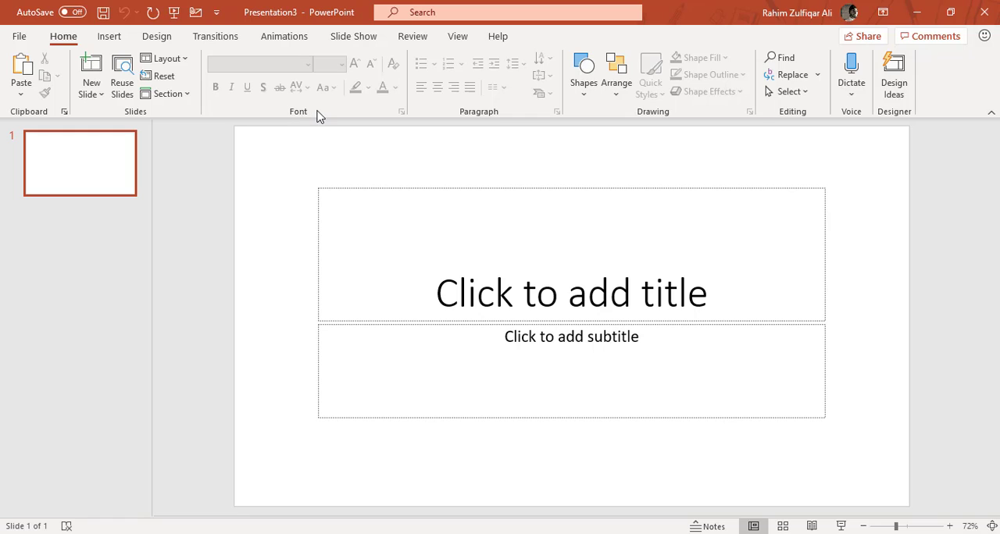
mouse_move(289, 115)
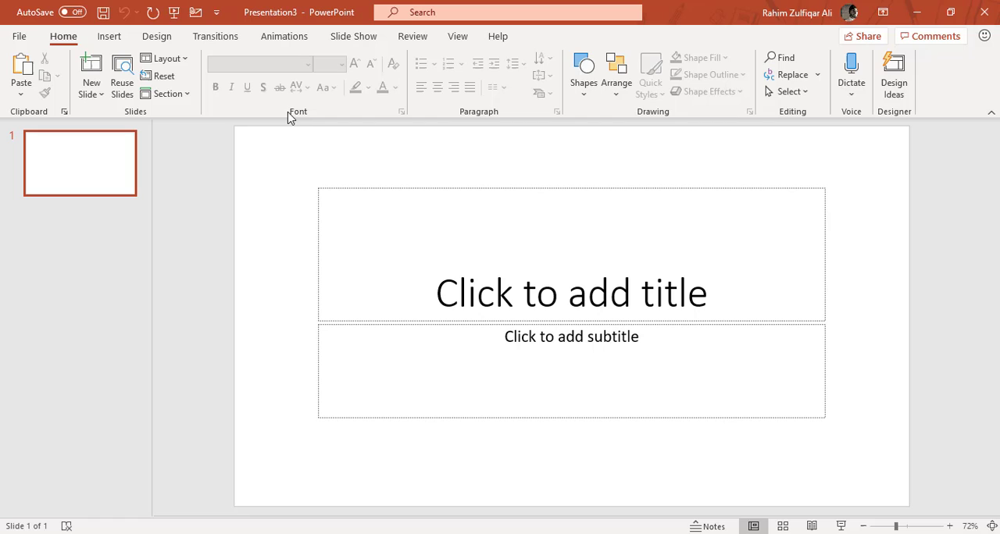
mouse_move(481, 273)
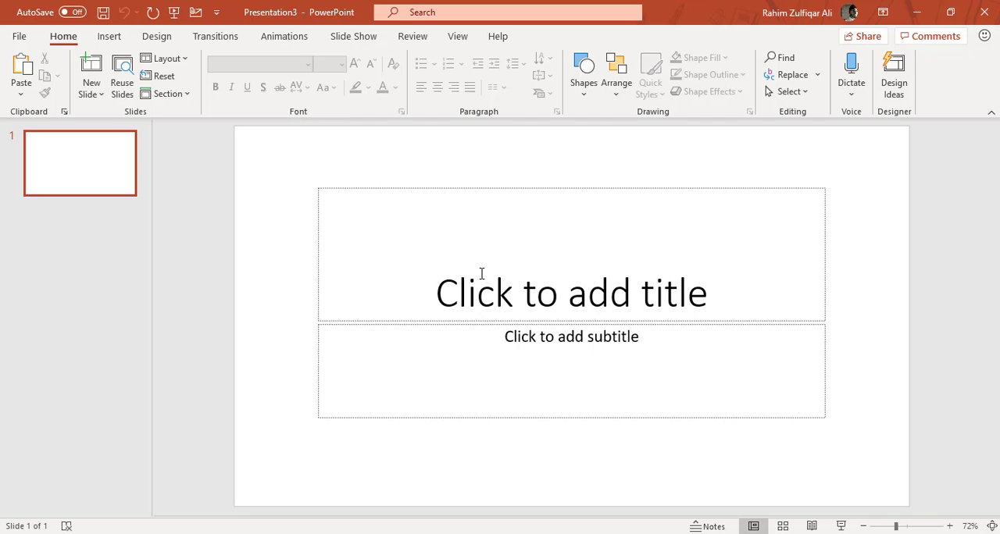
mouse_move(559, 291)
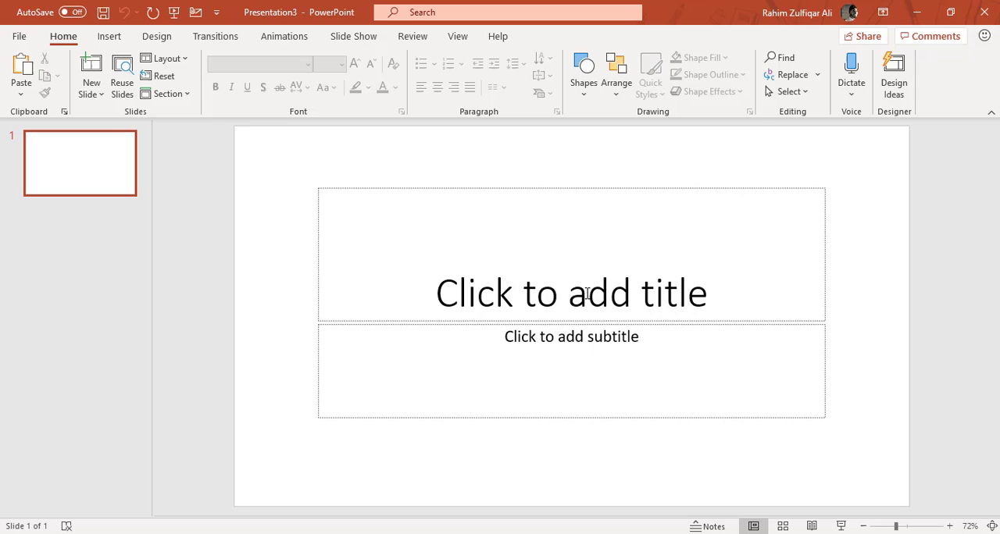
Step: Enter 'Rahim Zulfiqar Ali' in the title placeholder and select the whole title box
text(Rahim Zulf)
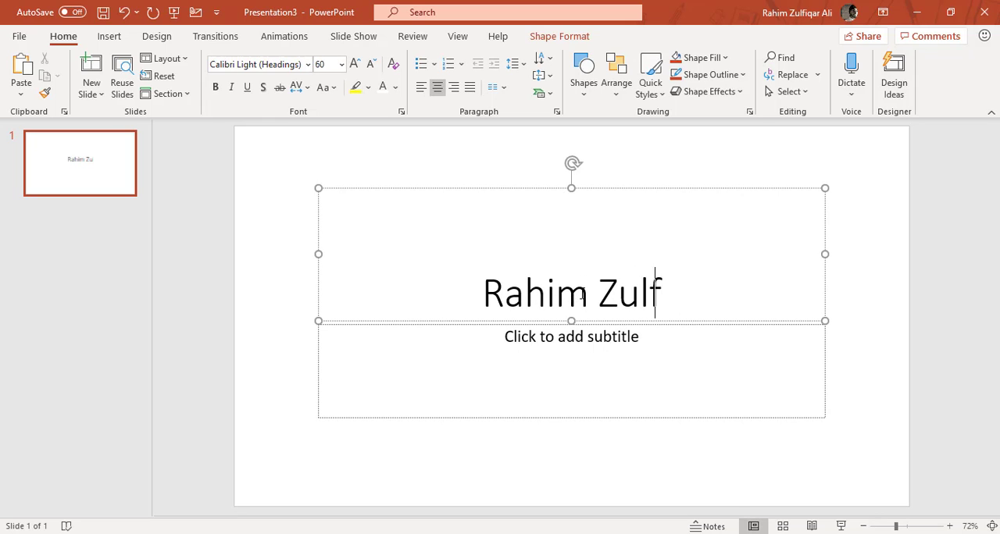
text(iqar Ali)
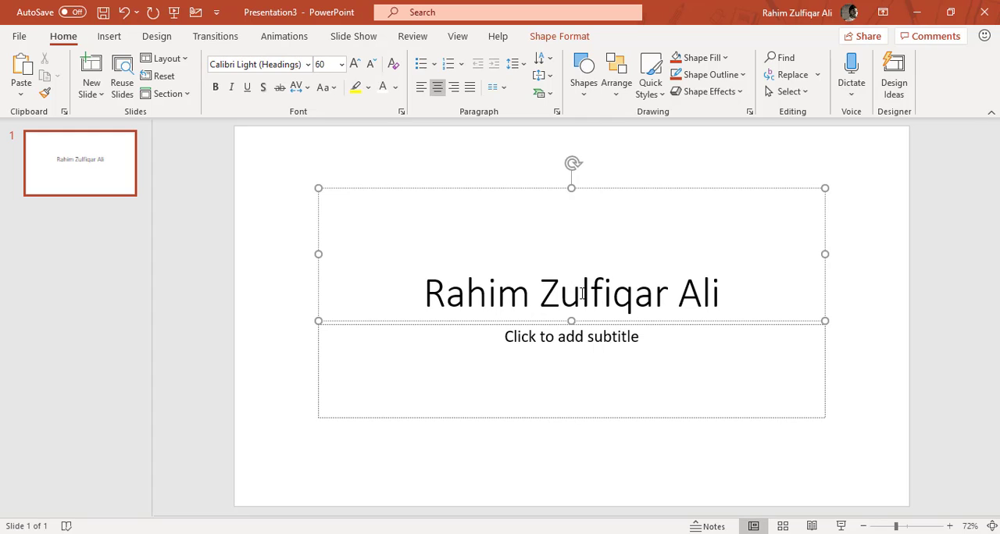
click(591, 294)
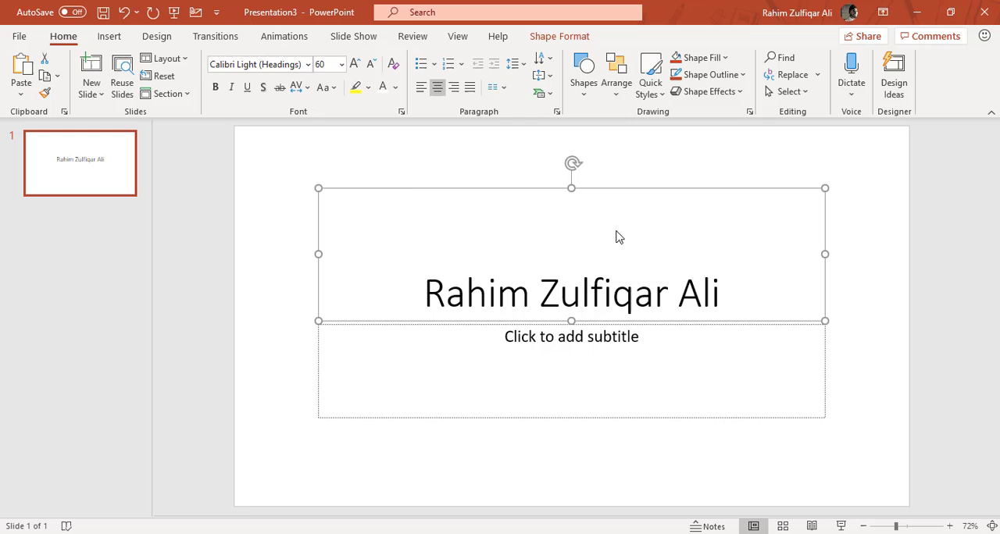
mouse_move(291, 117)
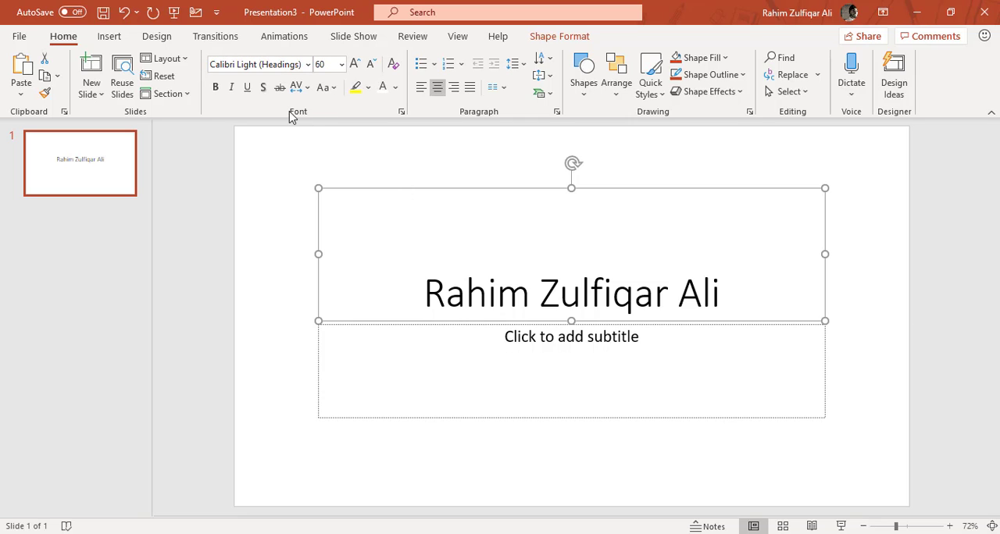
mouse_move(209, 94)
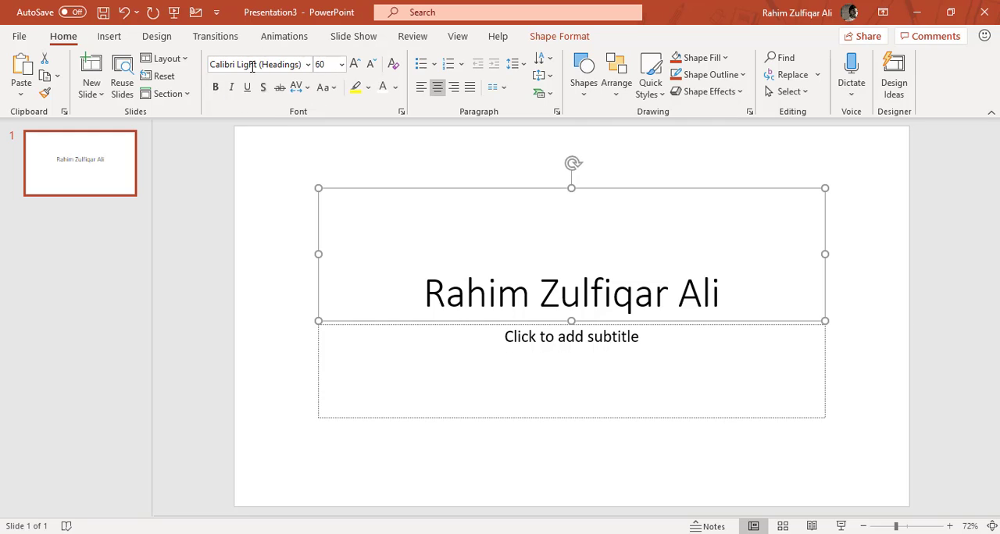
mouse_move(283, 111)
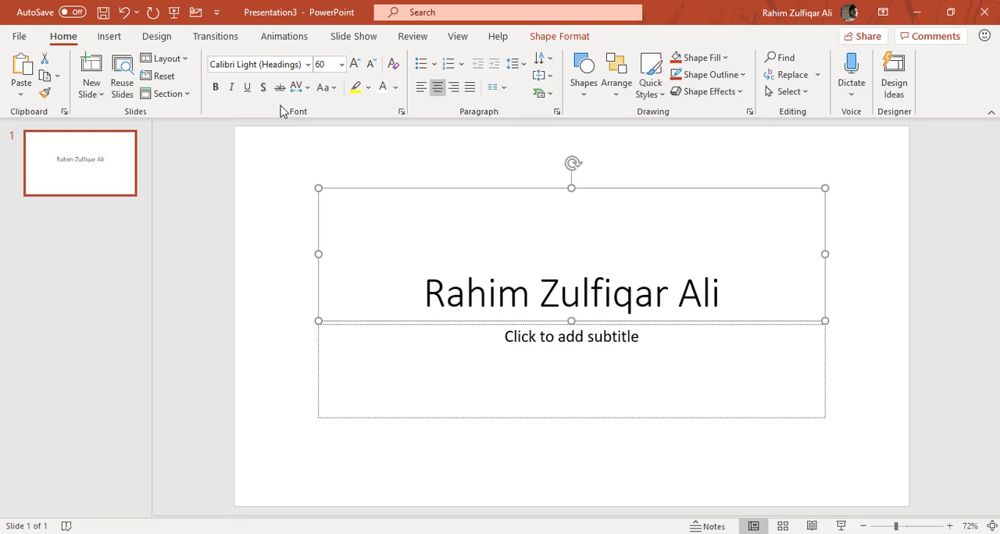
mouse_move(350, 115)
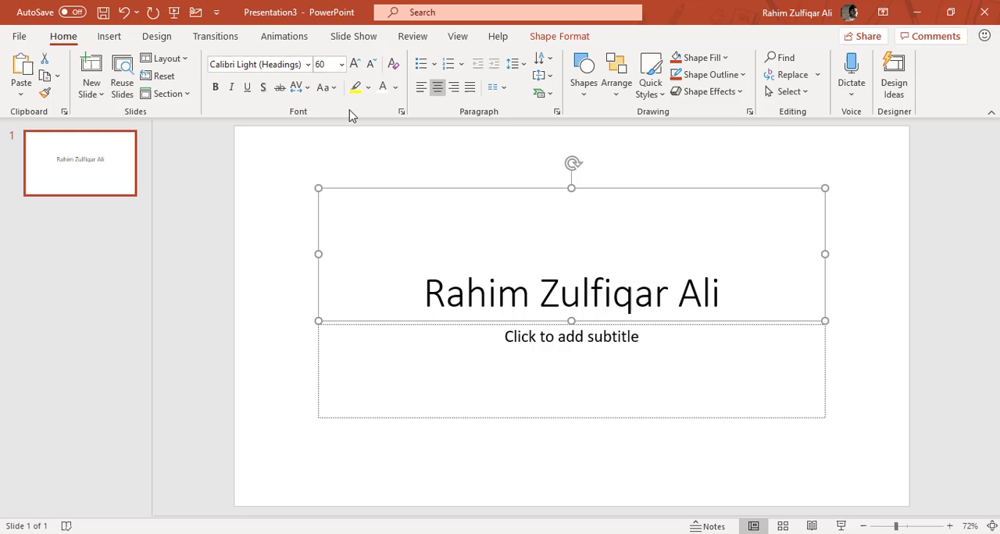
mouse_move(334, 191)
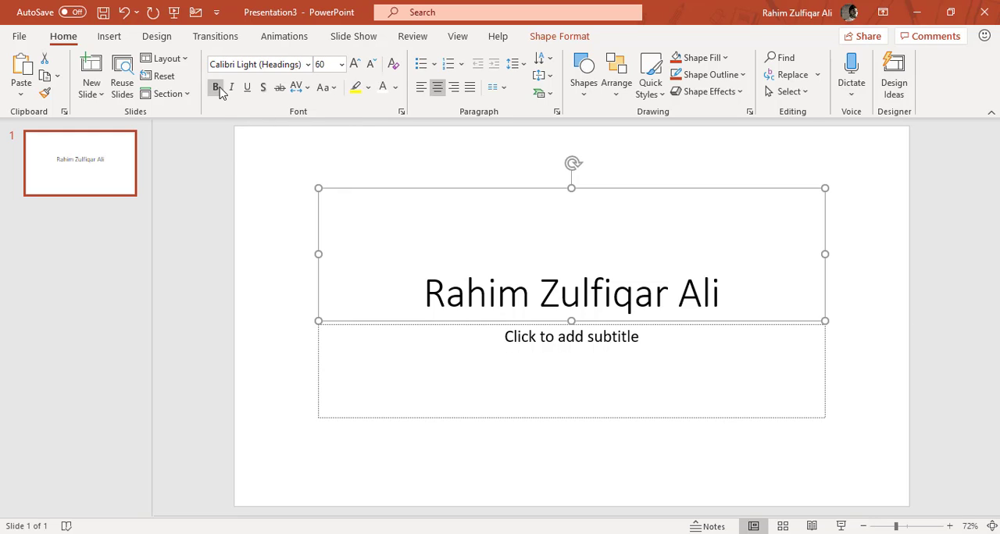
mouse_move(216, 87)
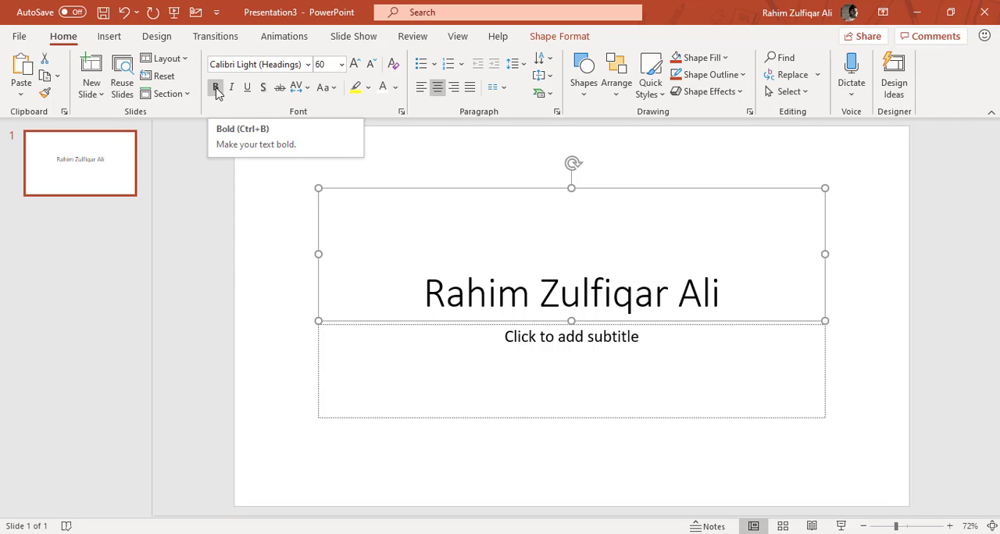
Step: Apply Bold, Italic and Underline to the title text from the Font group
click(216, 87)
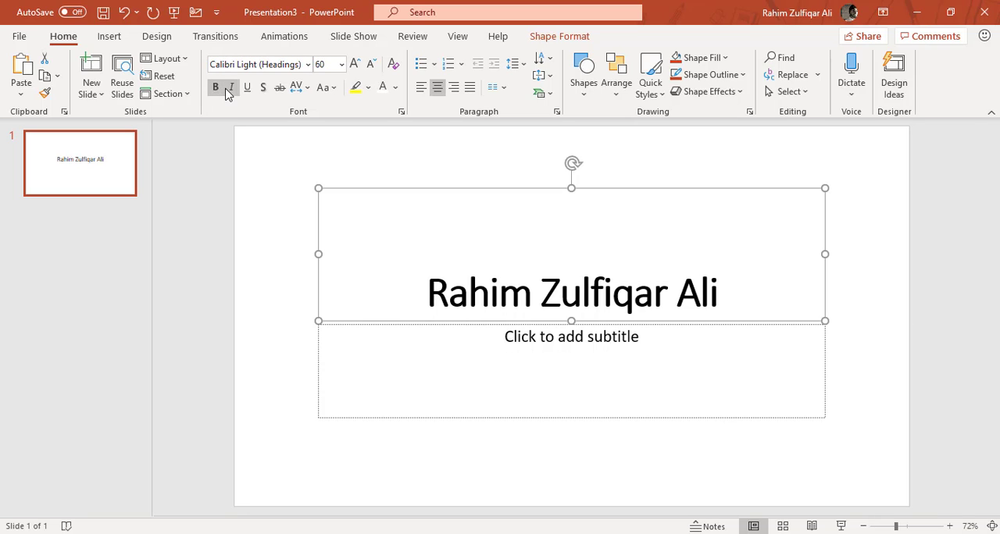
click(231, 87)
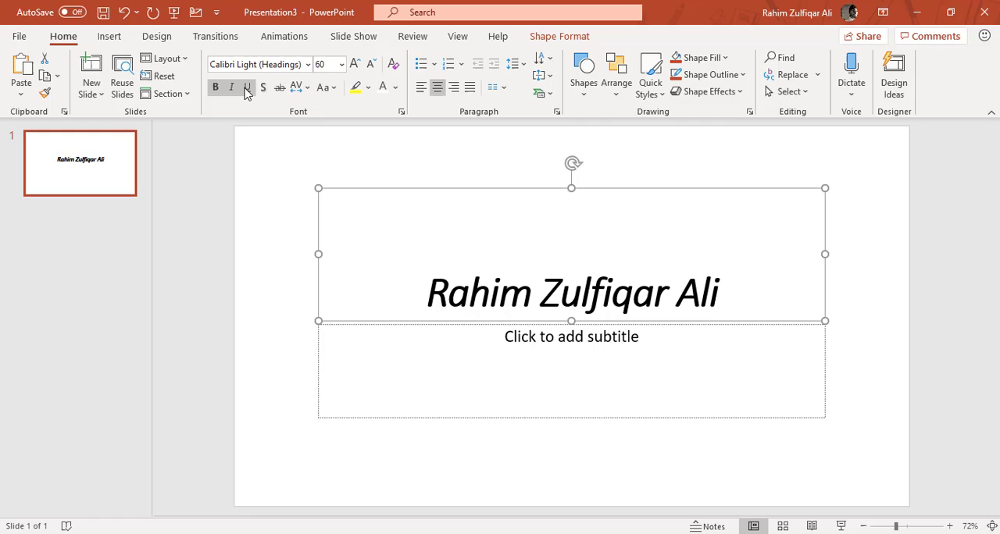
click(247, 87)
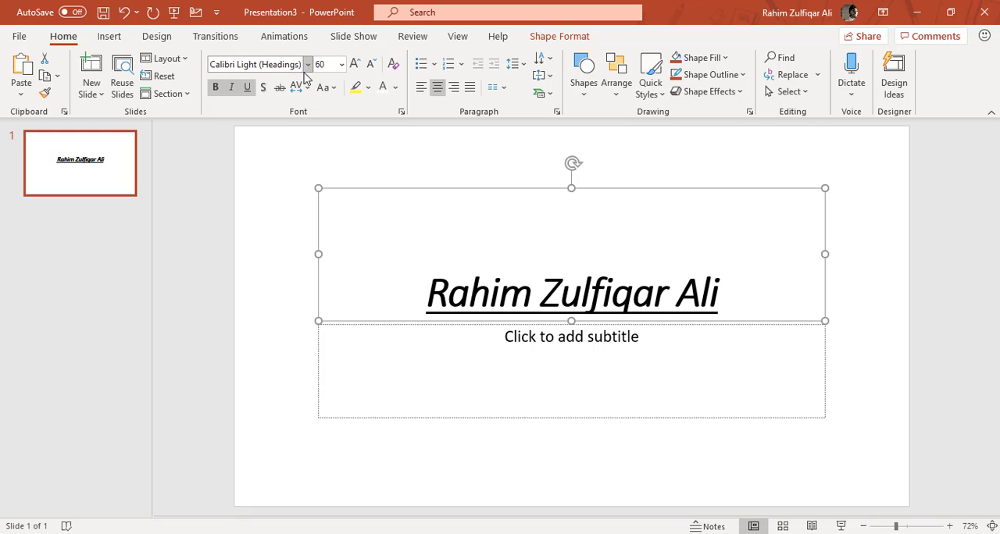
Step: Scroll through the Font list, previewing typefaces including a heavy display font on the title
click(306, 64)
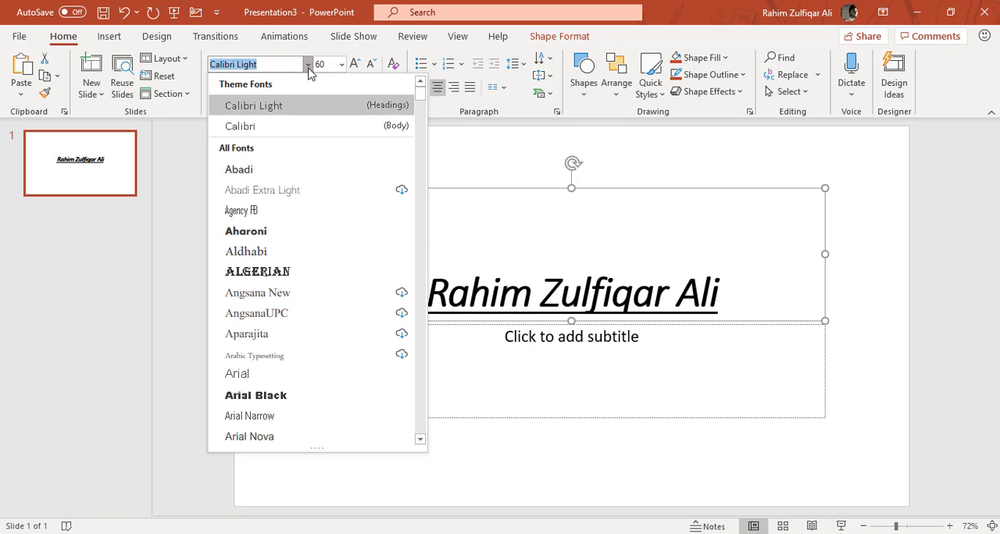
mouse_move(328, 170)
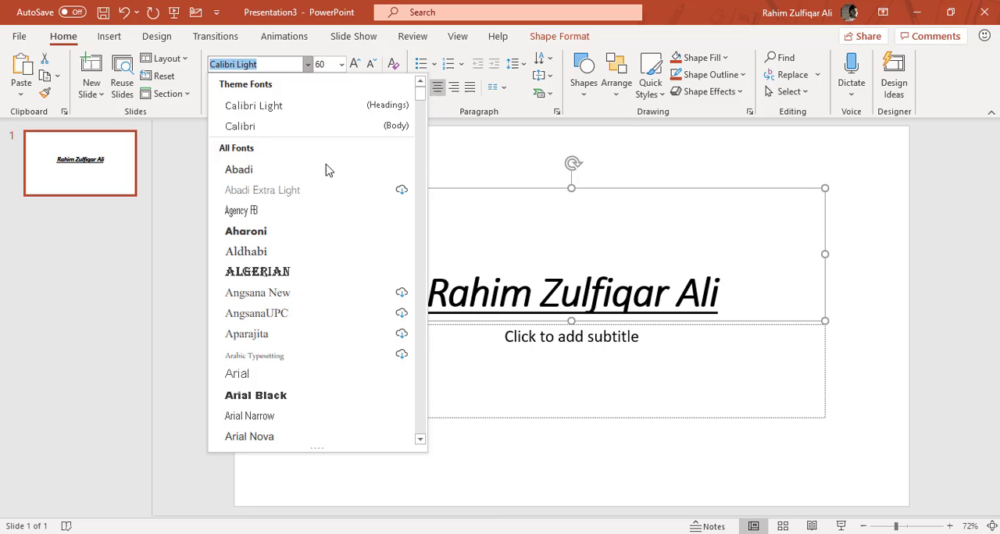
scroll(down, 3)
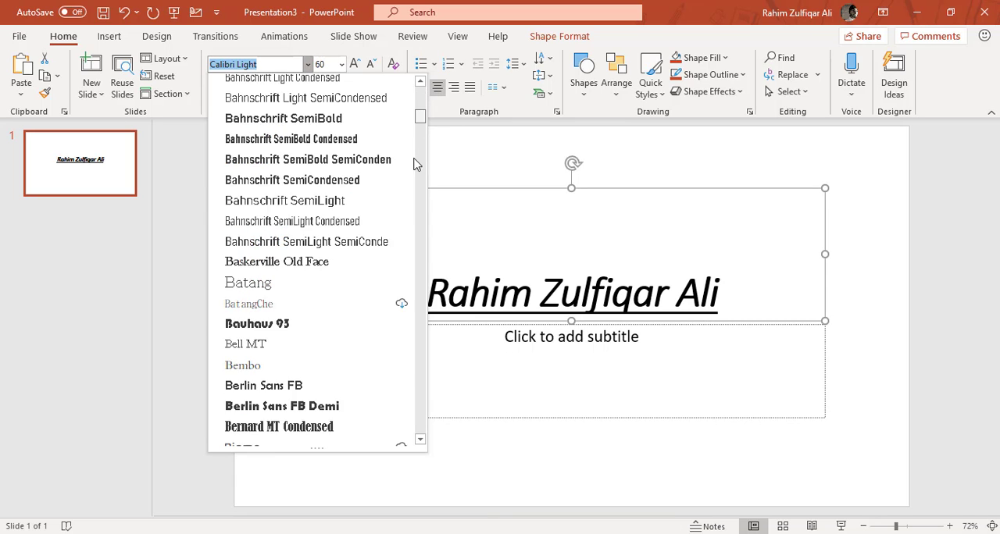
scroll(down, 3)
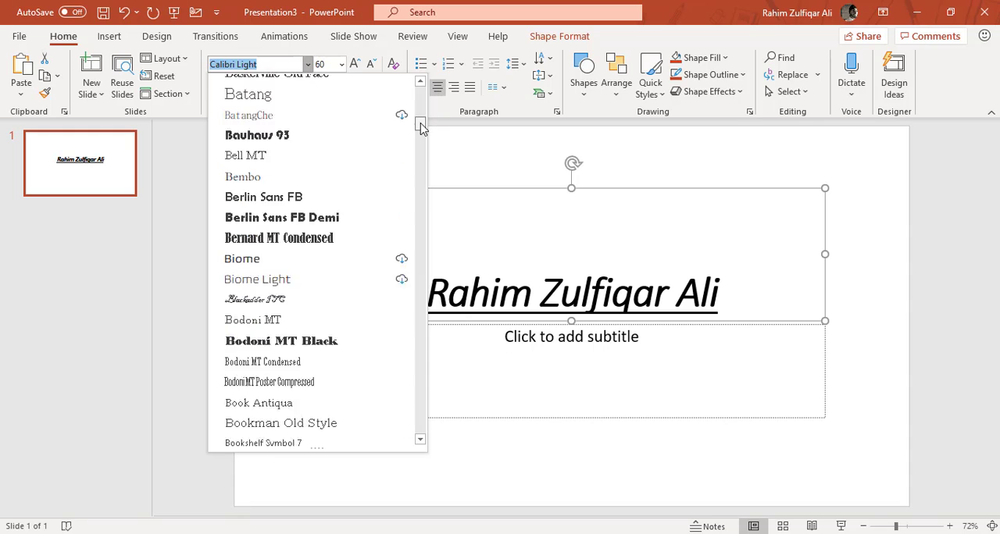
scroll(down, 3)
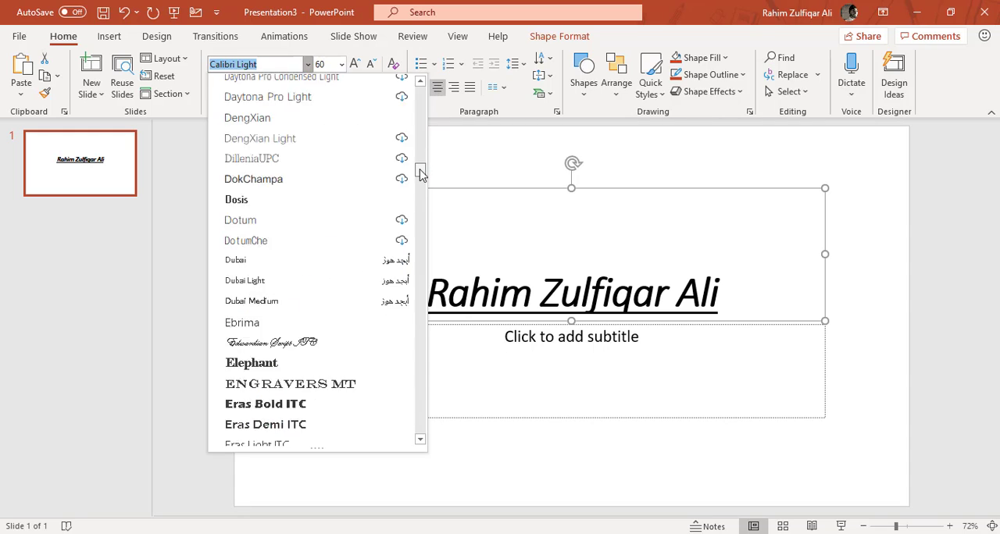
scroll(down, 3)
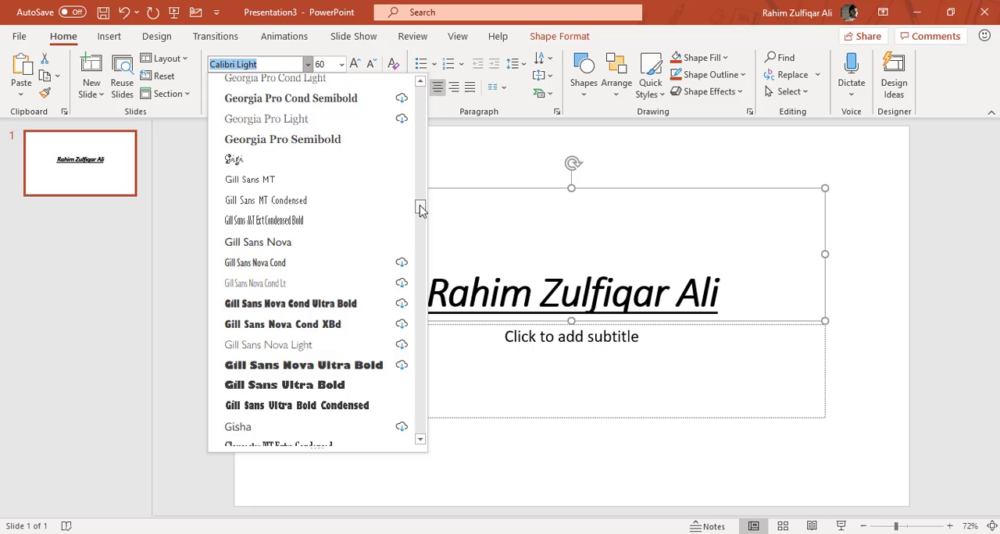
scroll(down, 3)
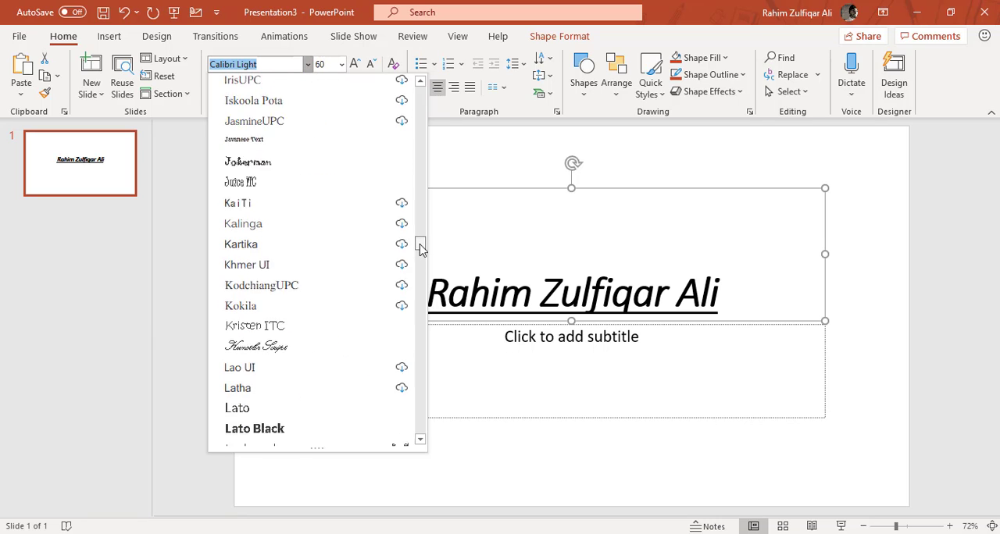
scroll(down, 3)
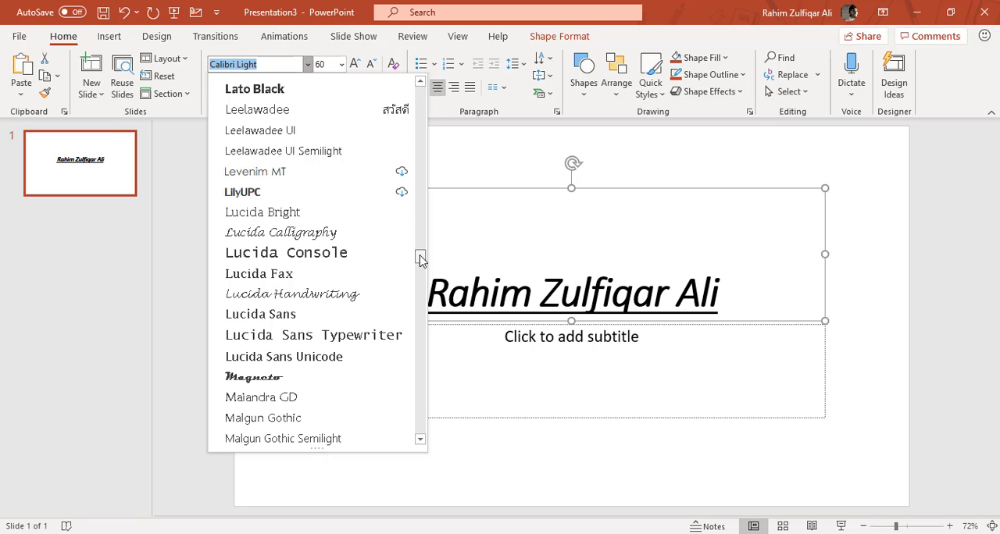
scroll(down, 3)
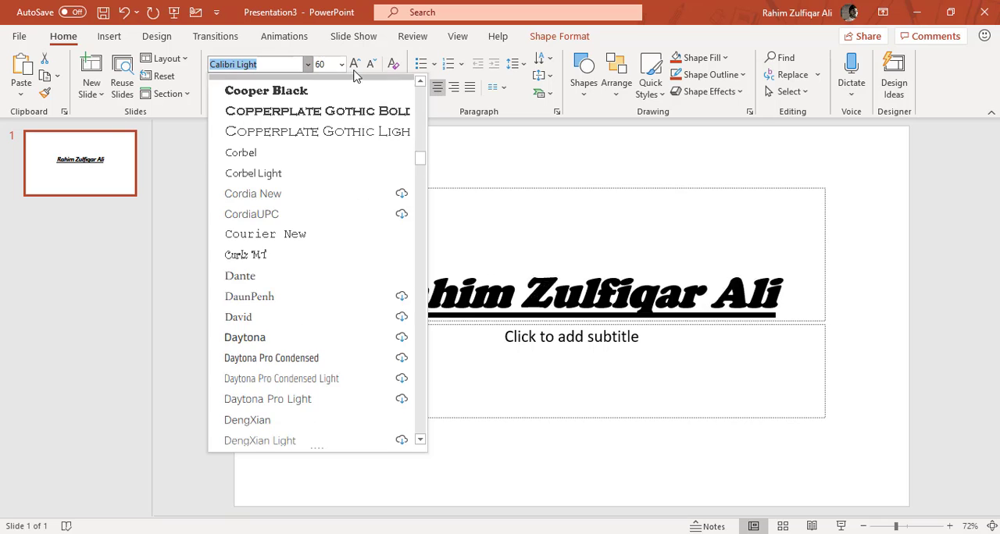
Step: Preview the title at sizes 10, 20, 32, 60, 18 and 28 from the Font Size list
click(340, 64)
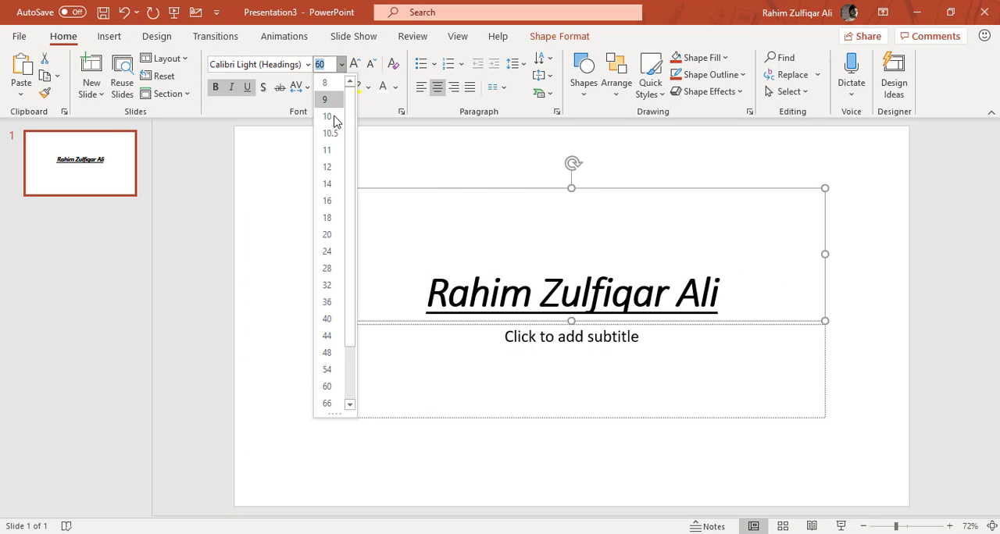
click(326, 234)
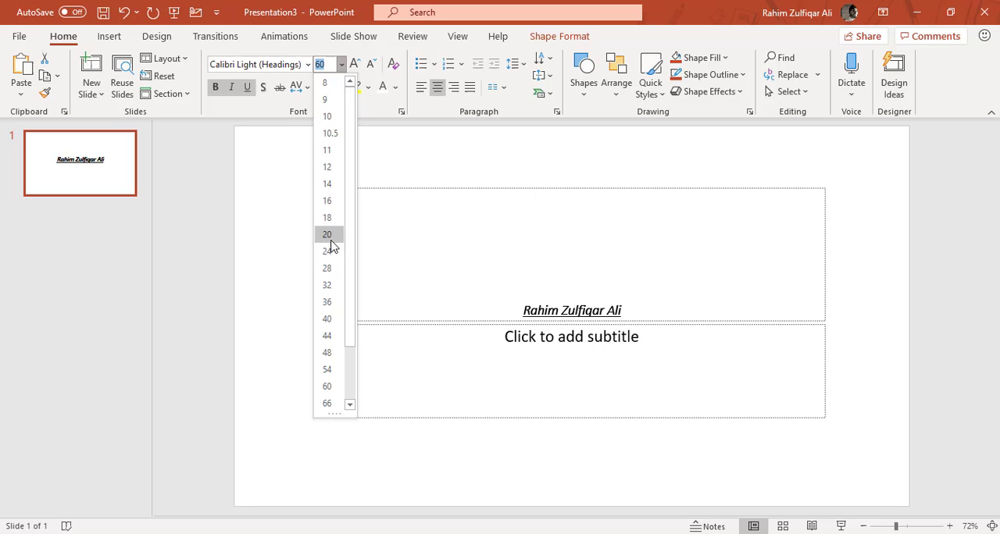
click(327, 335)
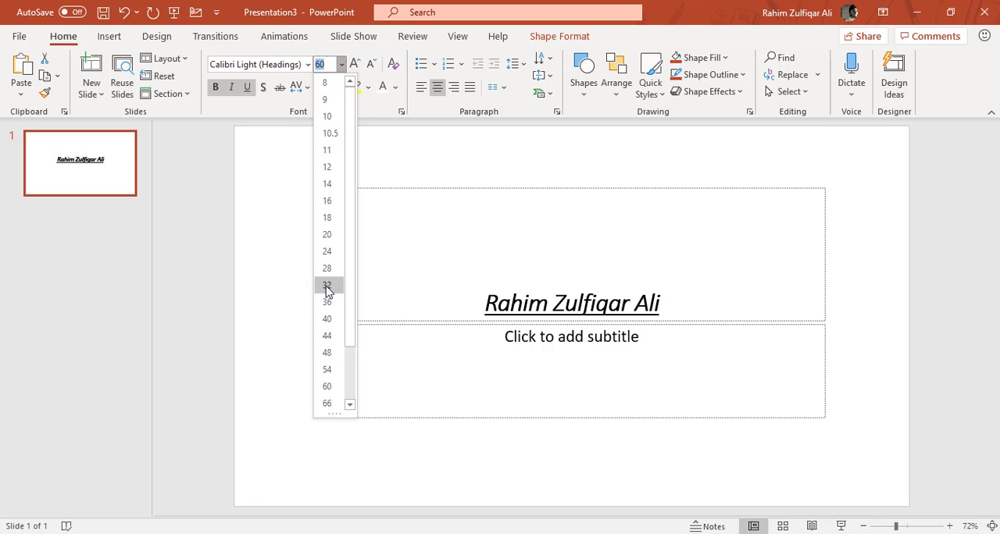
click(327, 269)
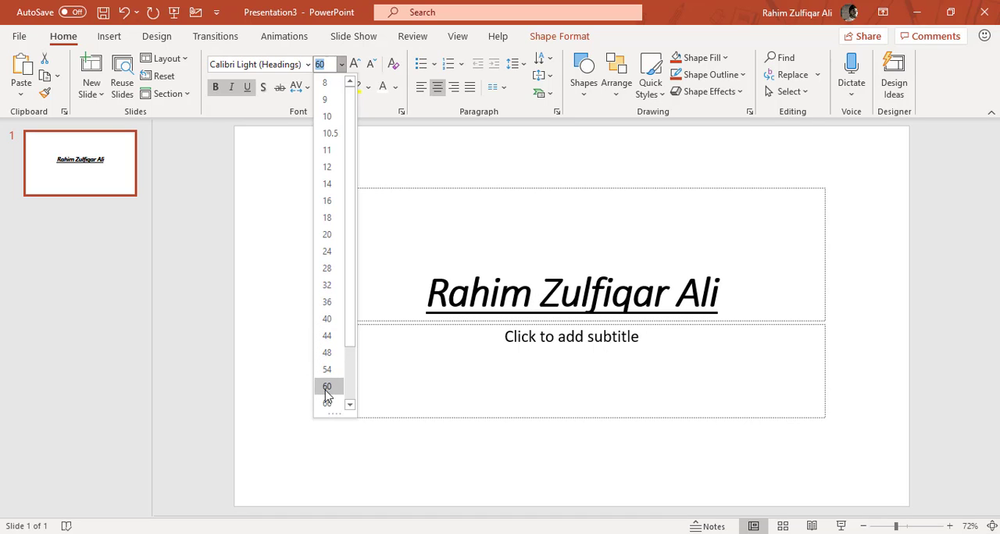
click(326, 269)
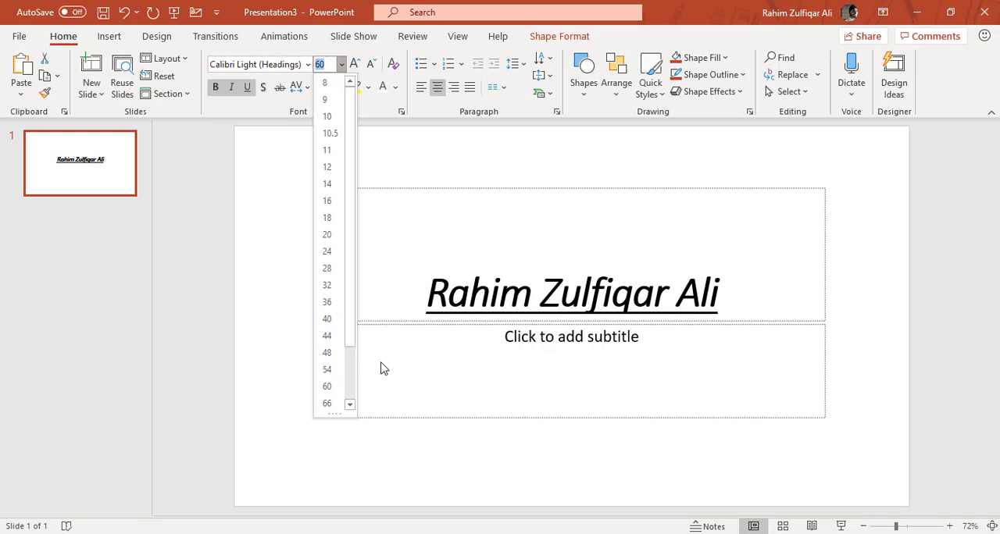
mouse_move(327, 217)
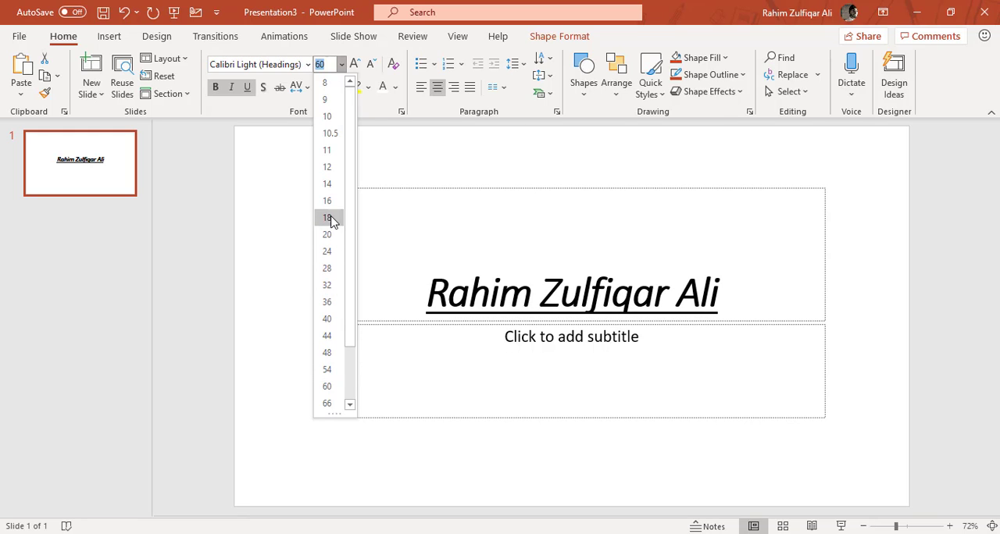
click(327, 269)
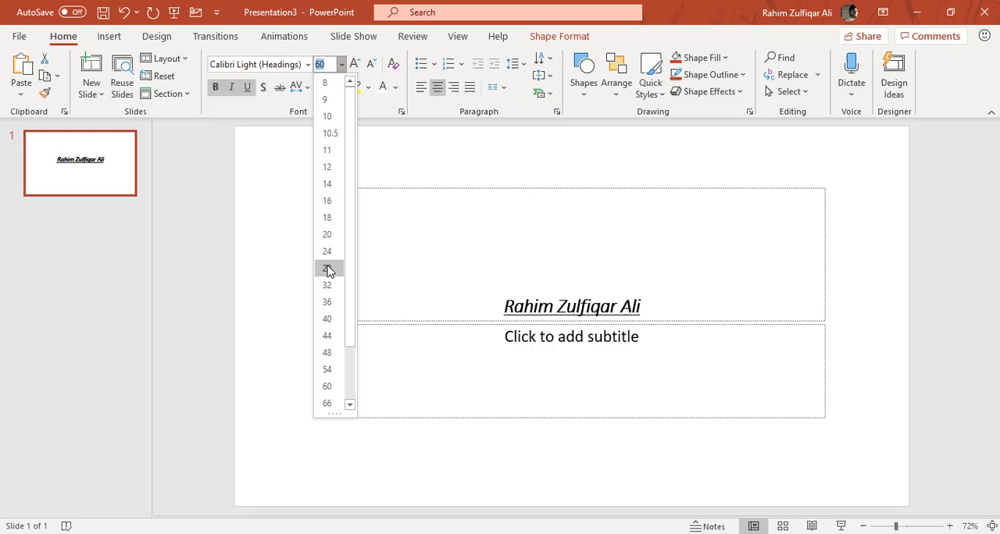
click(326, 269)
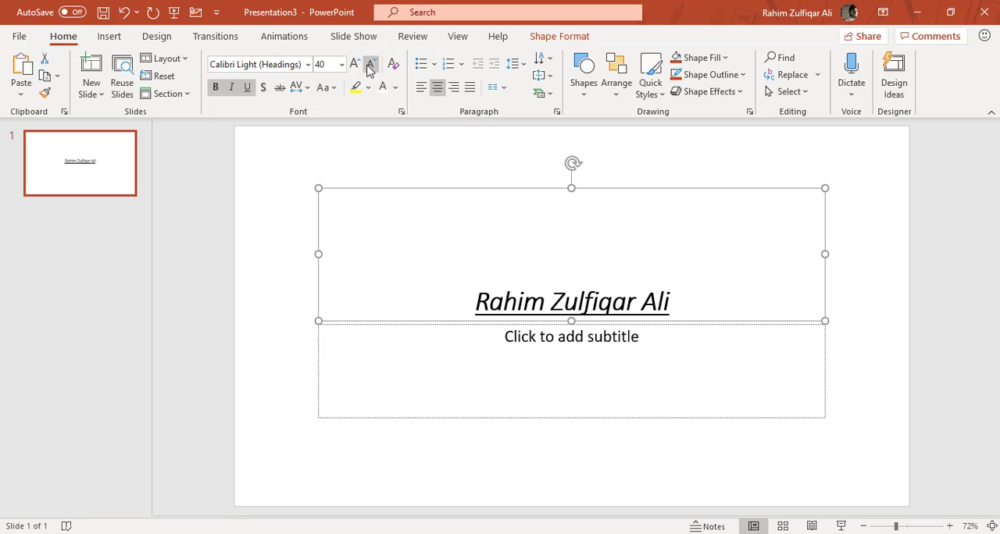
Step: Grow the title stepwise with Increase Font Size, then shrink it back a step
click(354, 66)
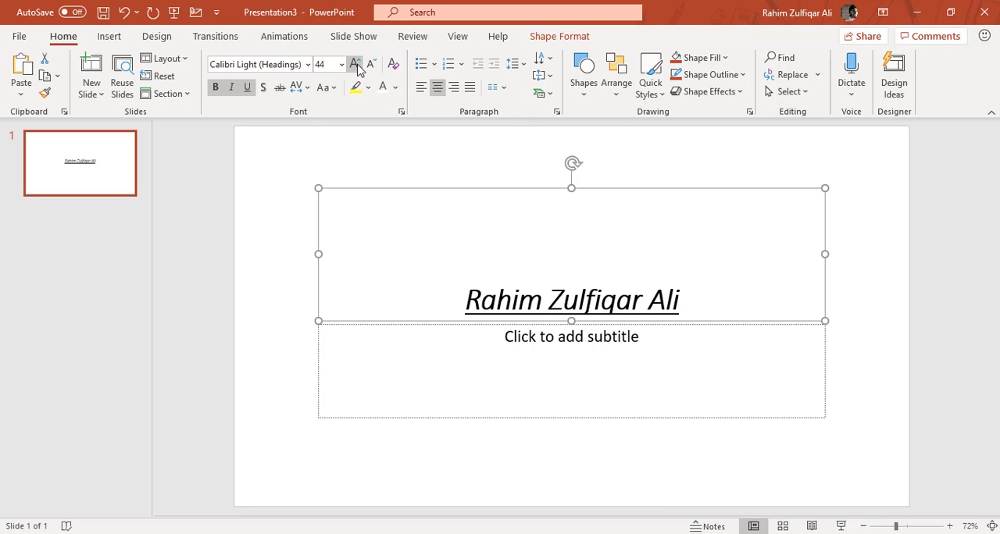
click(370, 64)
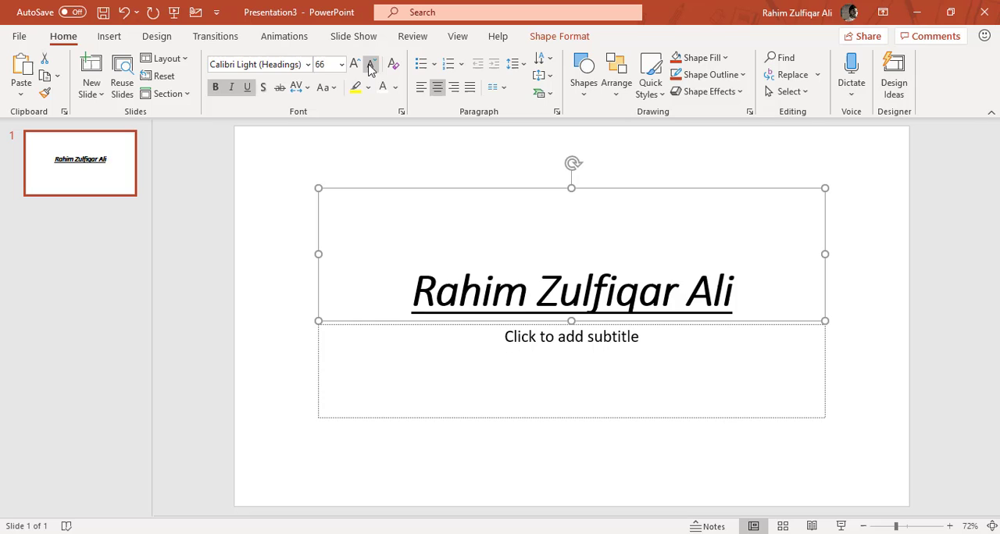
click(370, 66)
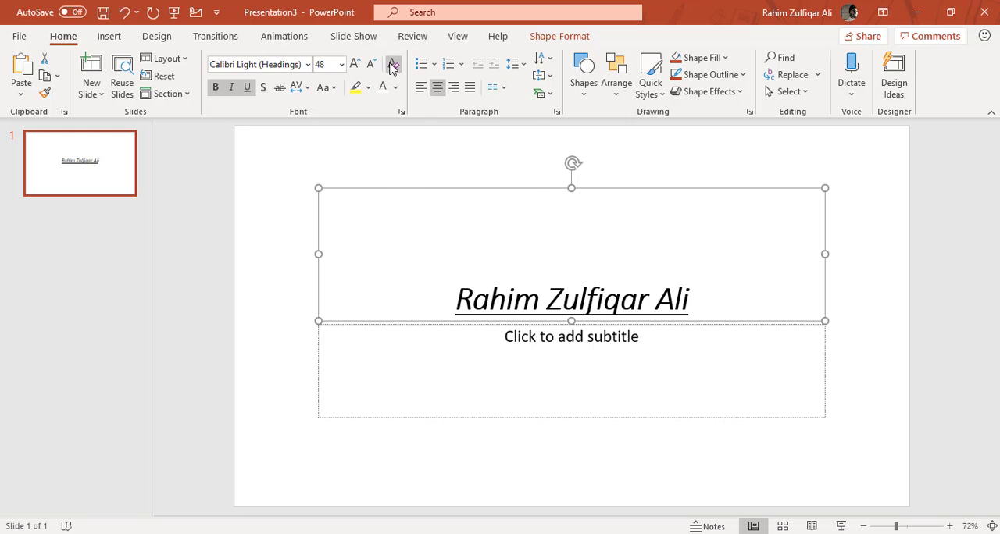
mouse_move(393, 65)
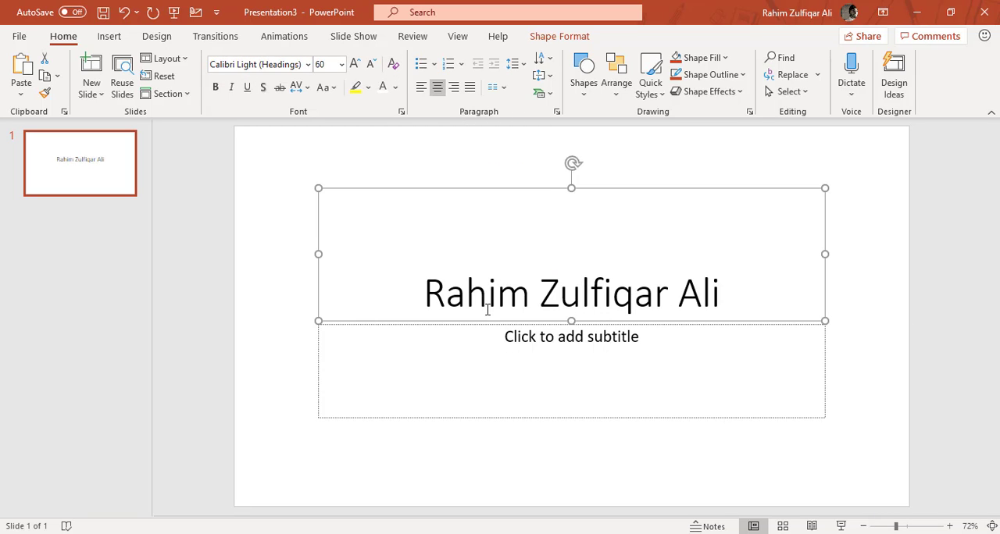
mouse_move(634, 303)
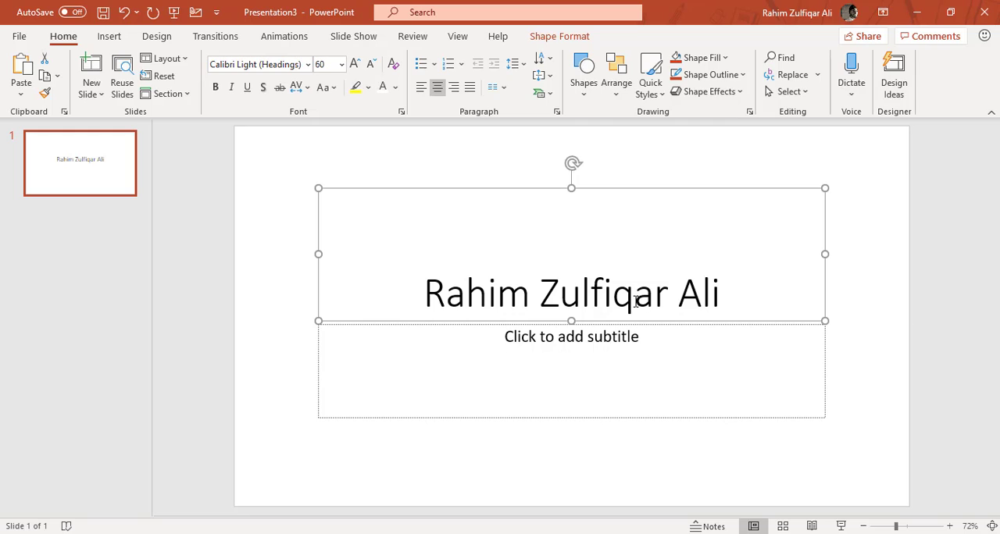
mouse_move(282, 106)
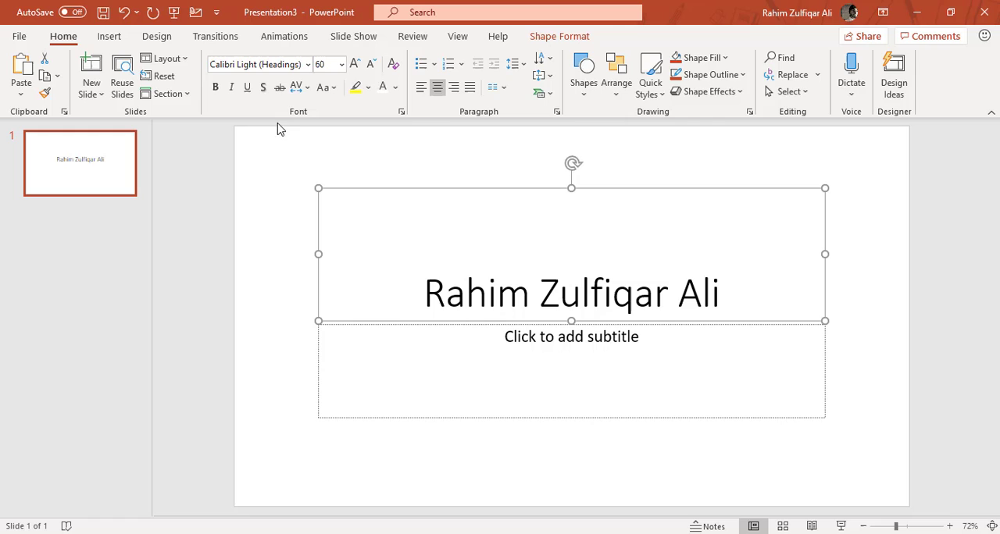
mouse_move(279, 87)
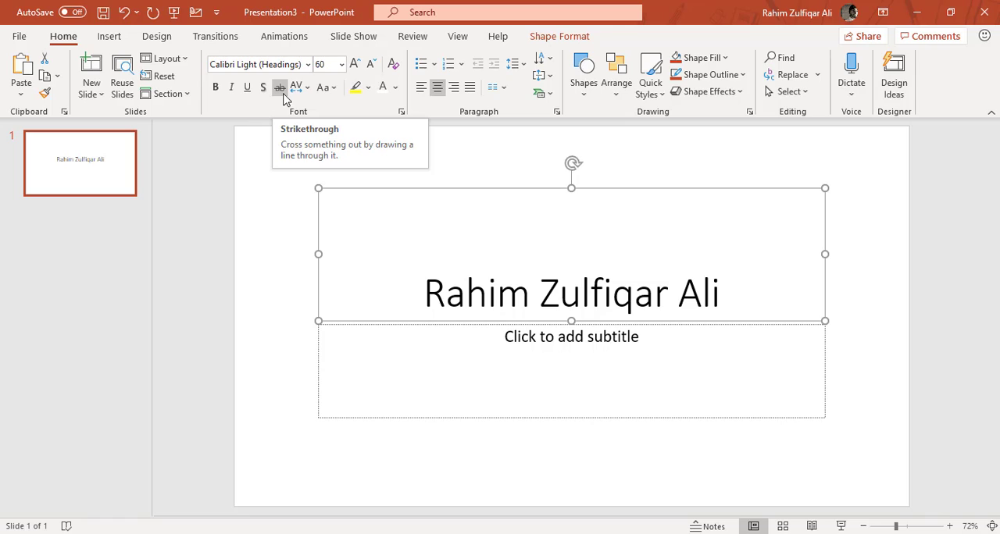
Step: Apply Strikethrough to the 60-point title name
click(278, 87)
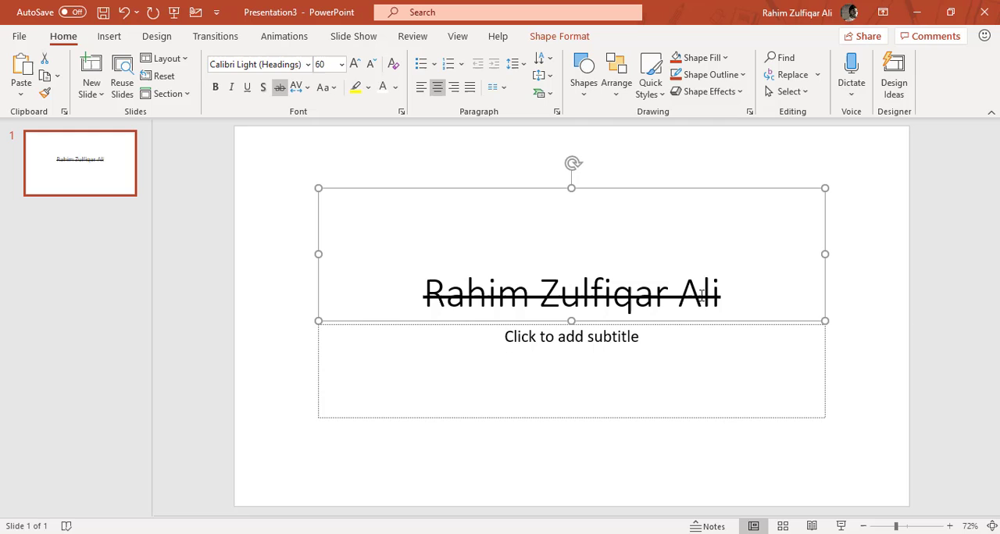
mouse_move(326, 122)
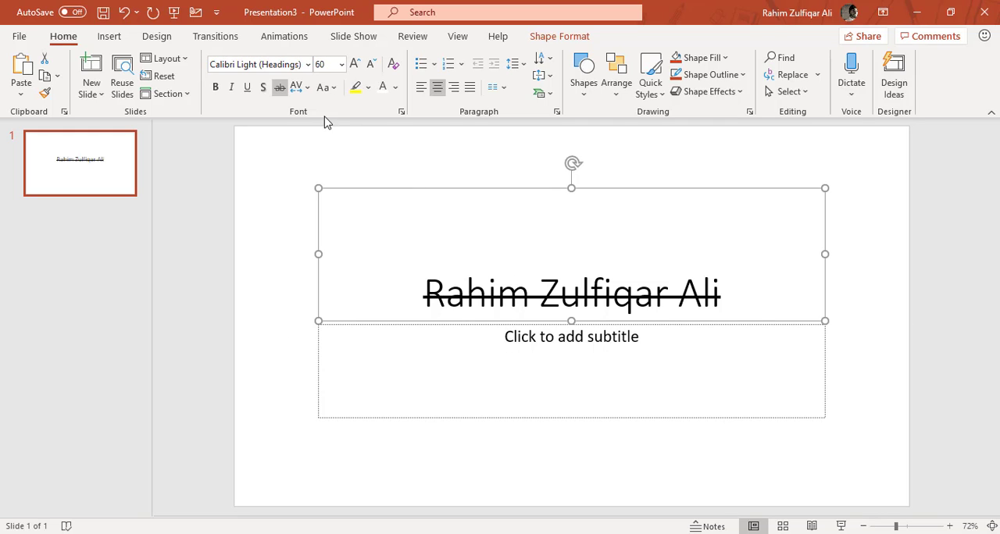
click(307, 87)
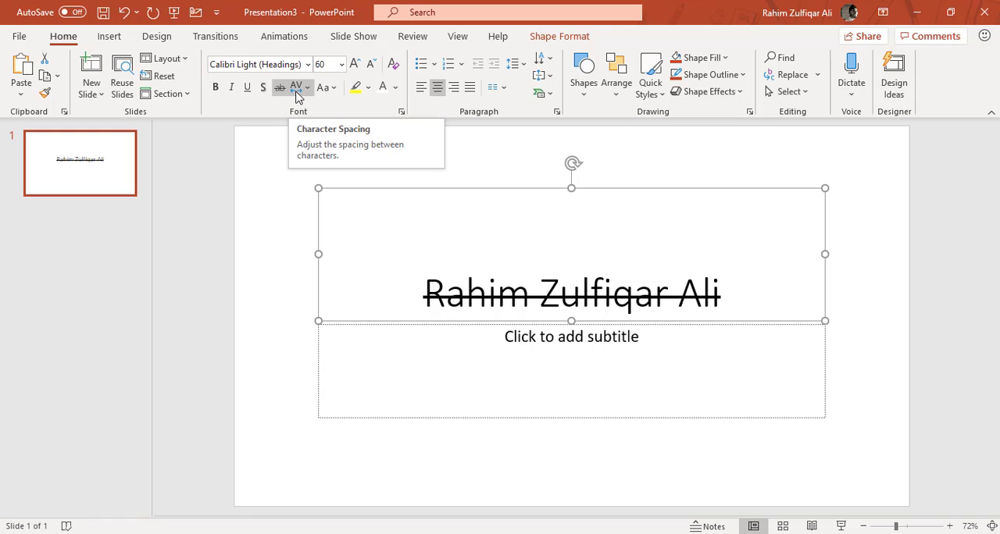
Step: Preview Tight and Normal character spacing, then confirm wider spacing via More Spacing in the Font dialog
click(296, 87)
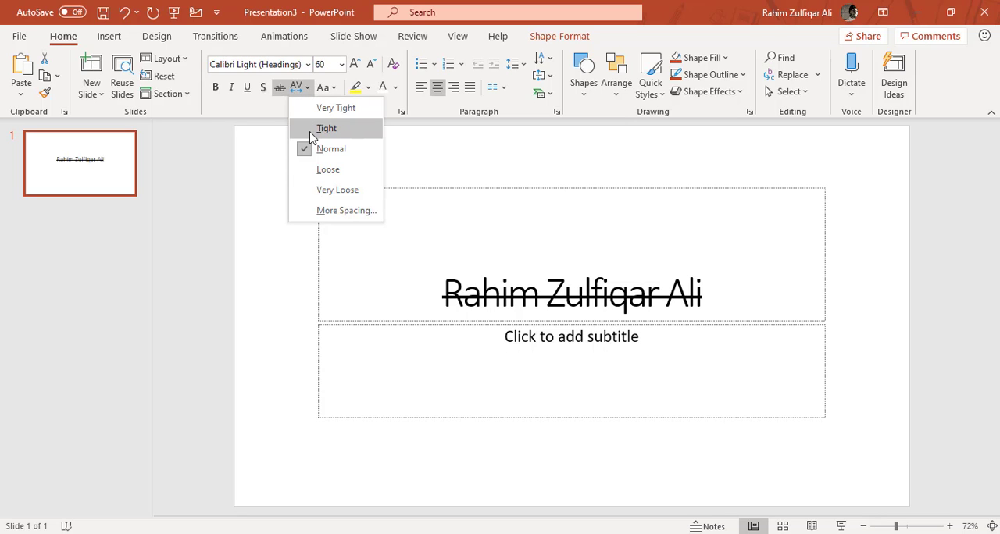
click(331, 148)
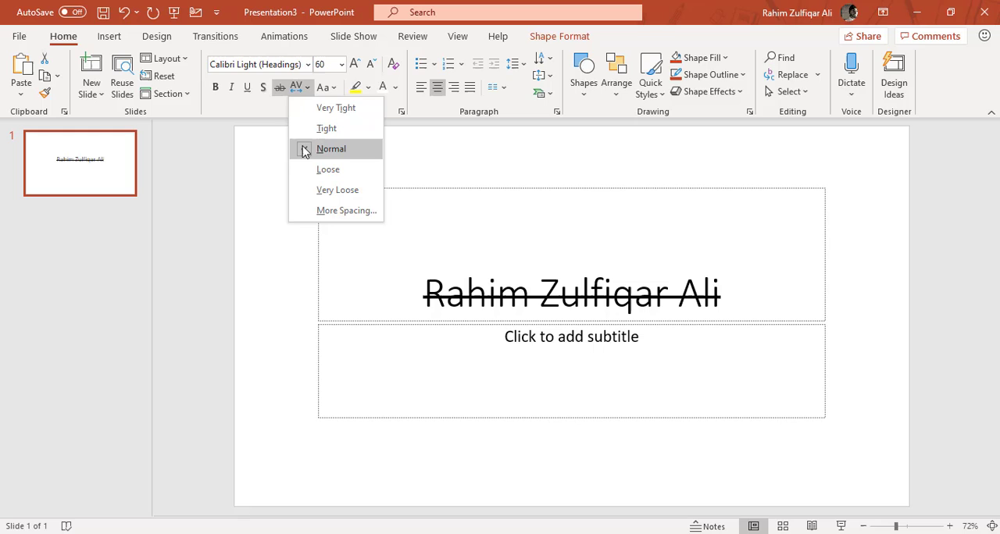
click(331, 149)
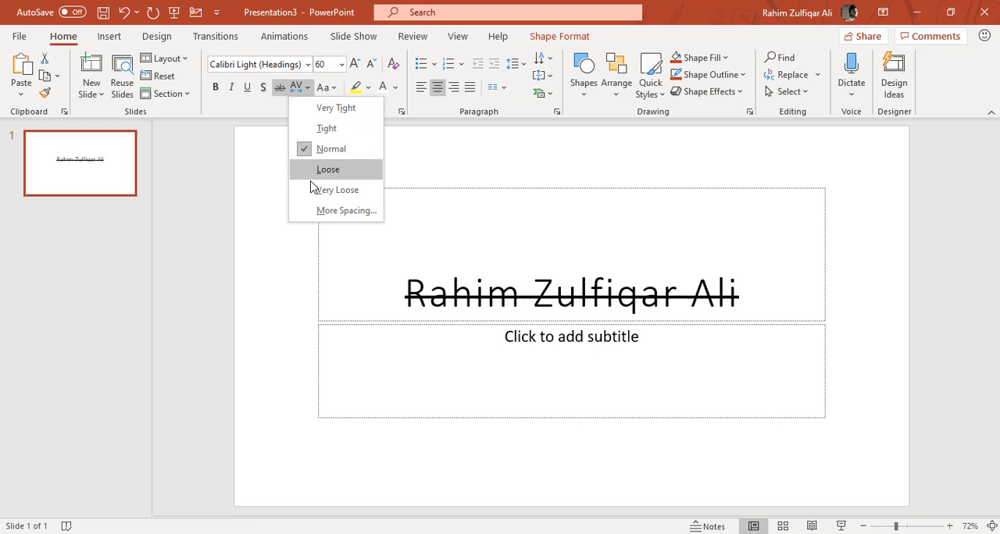
mouse_move(331, 148)
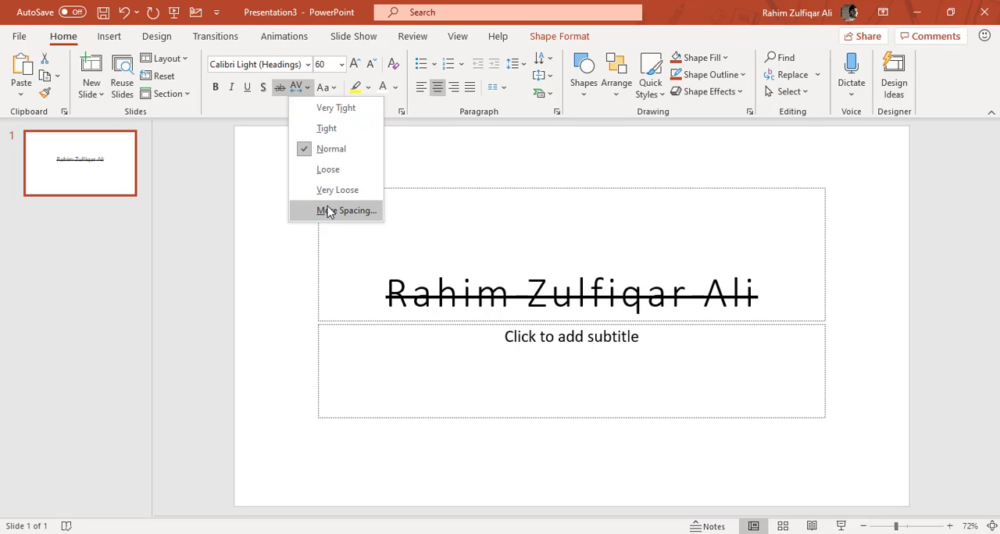
click(337, 209)
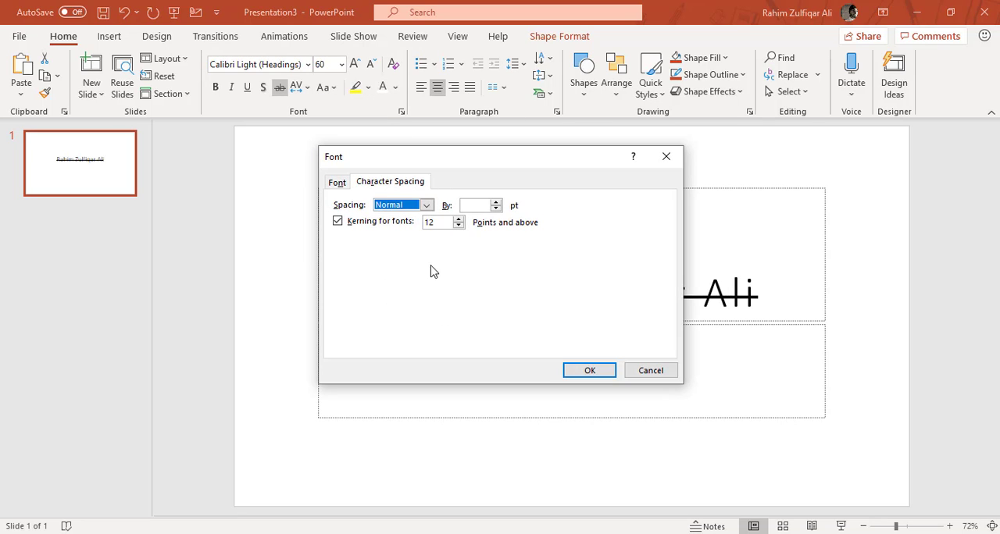
mouse_move(612, 358)
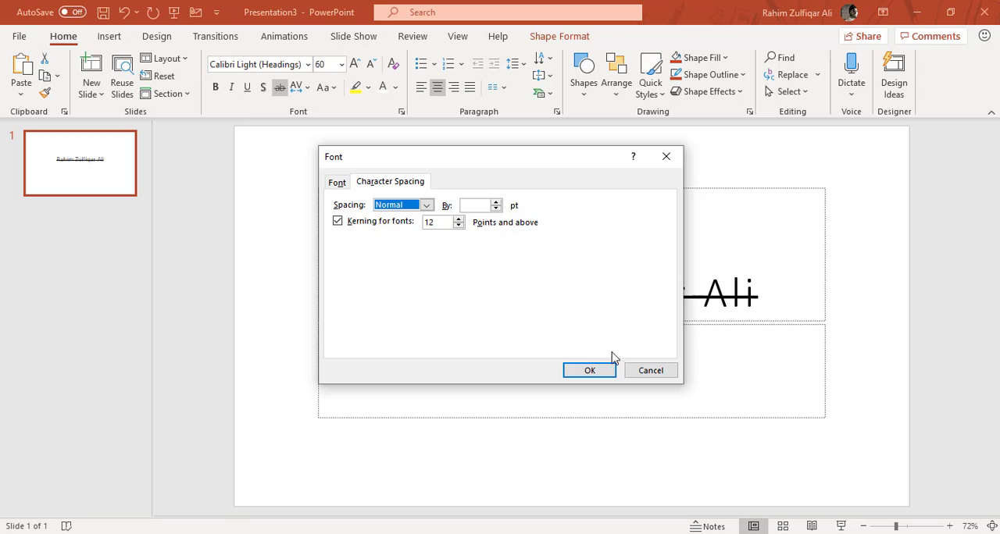
click(589, 371)
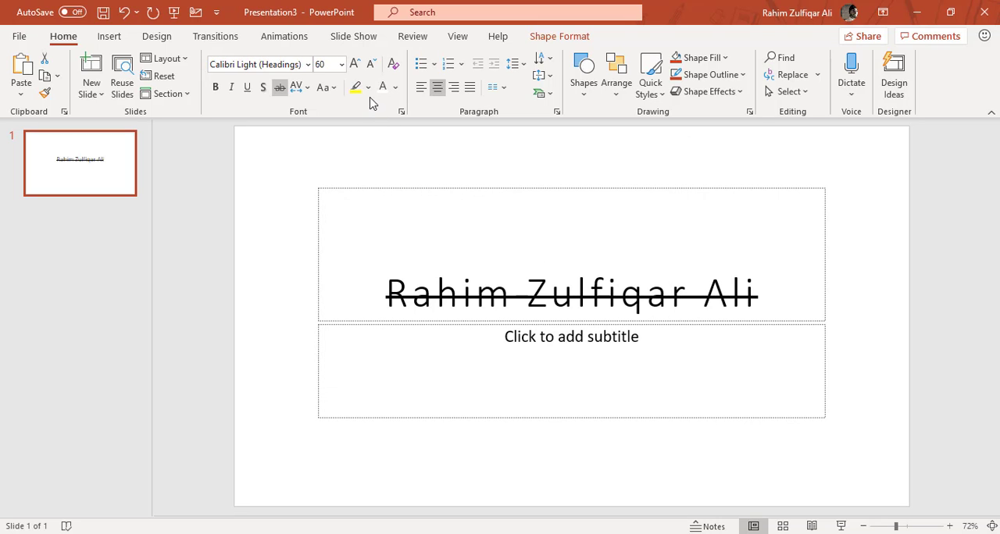
double_click(459, 294)
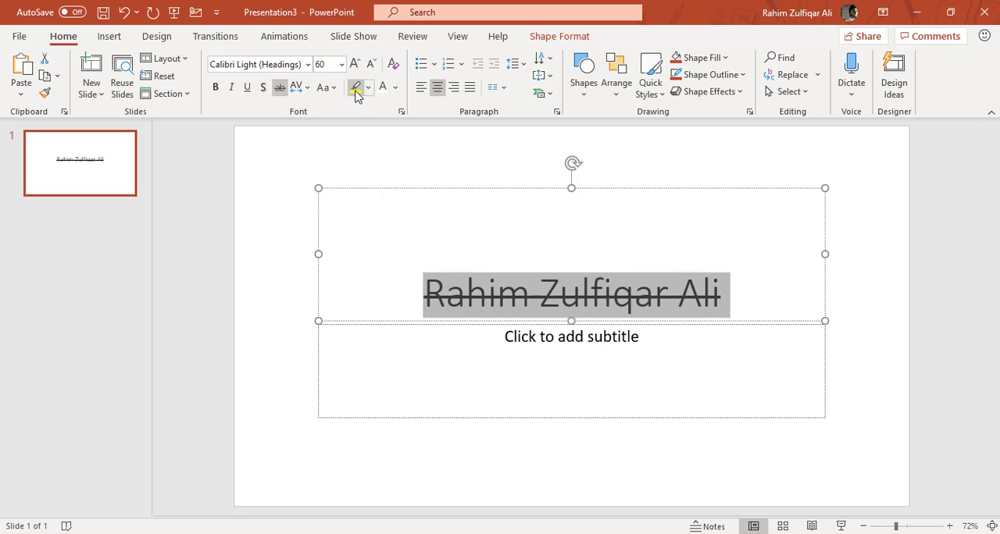
mouse_move(356, 88)
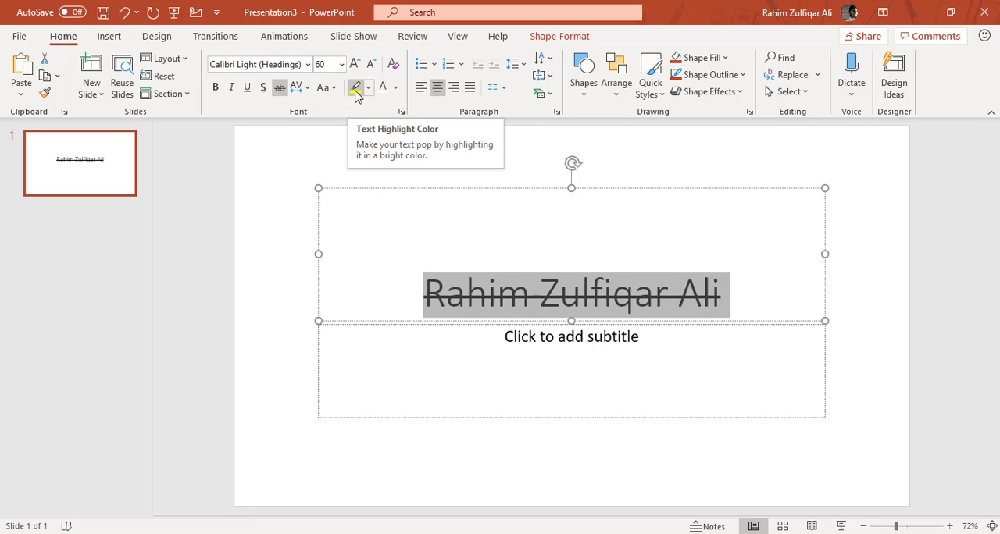
click(355, 87)
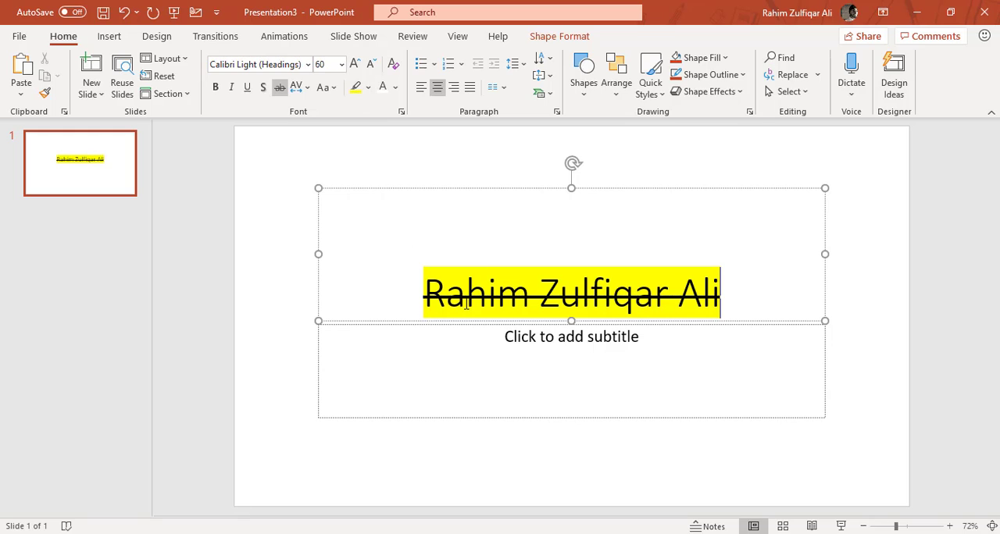
right_click(570, 294)
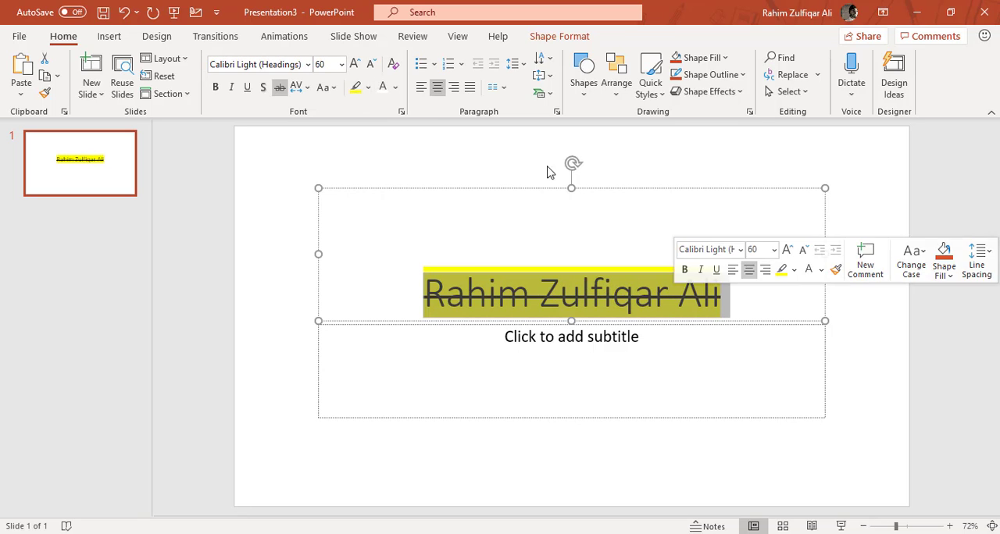
click(370, 87)
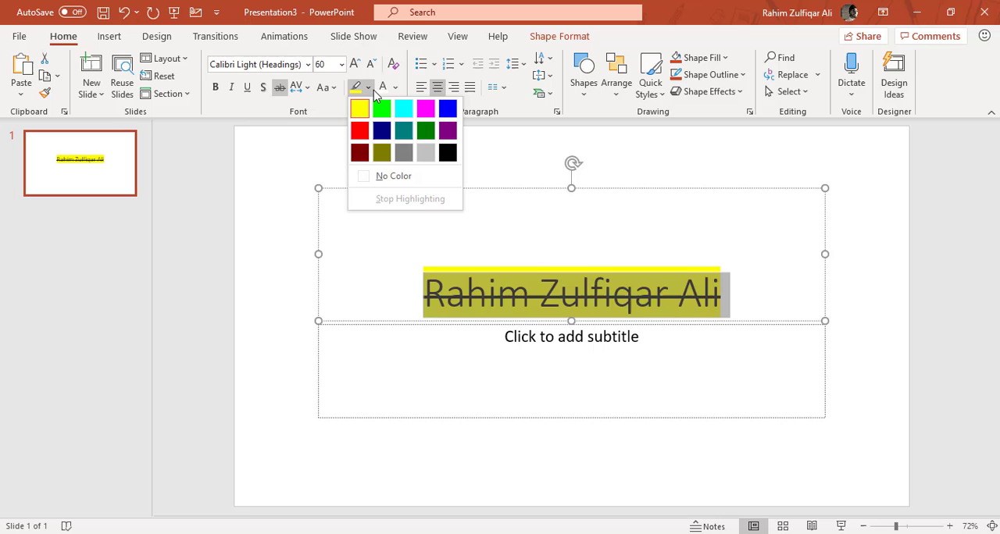
click(425, 131)
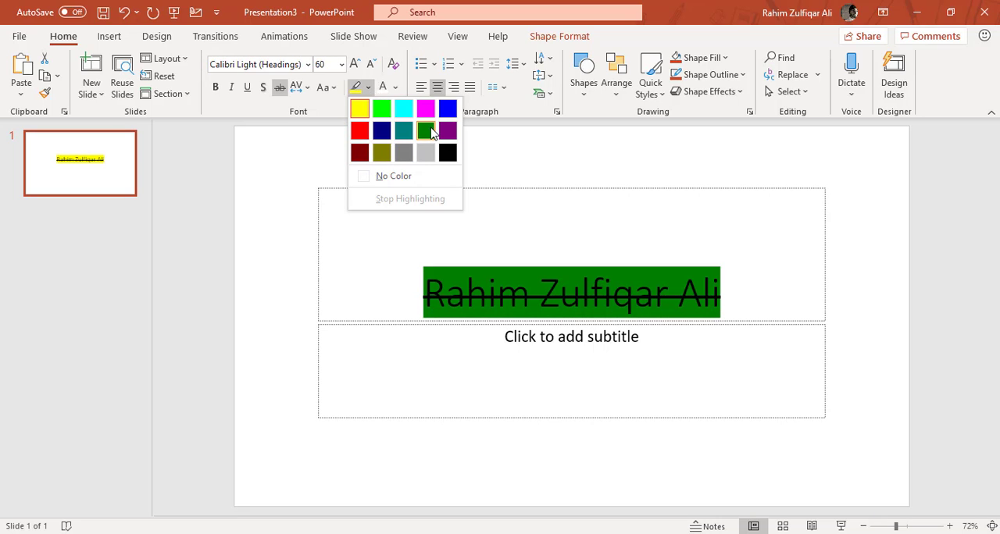
click(447, 153)
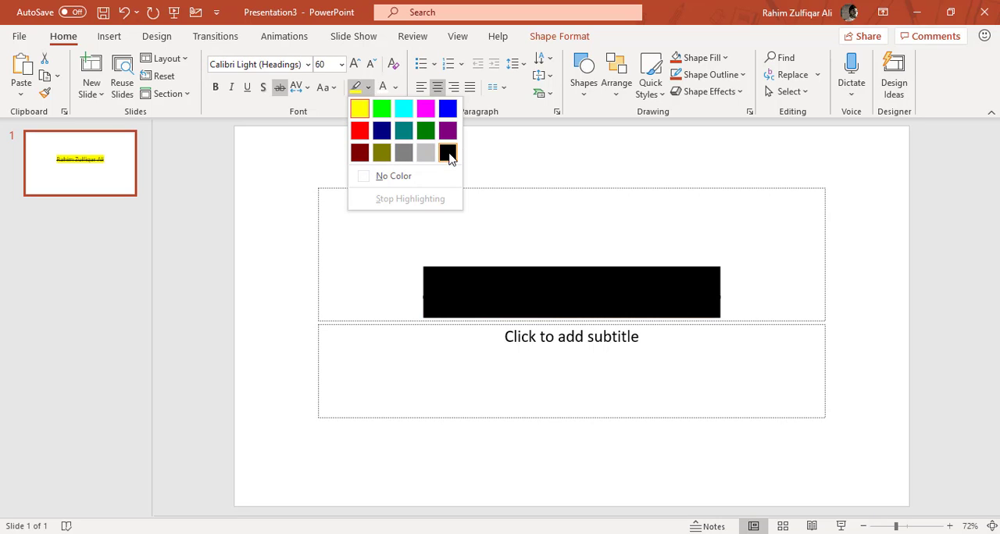
click(446, 153)
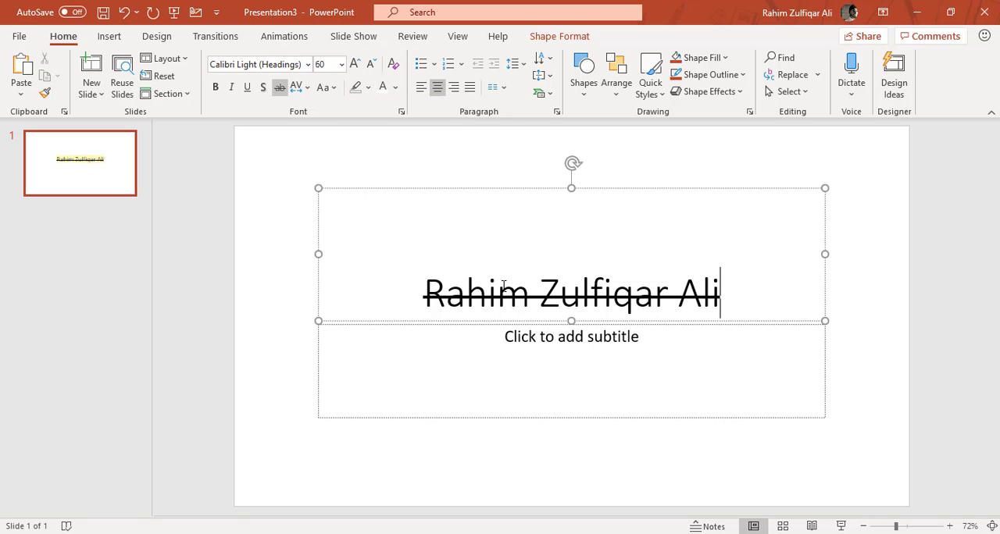
triple_click(572, 293)
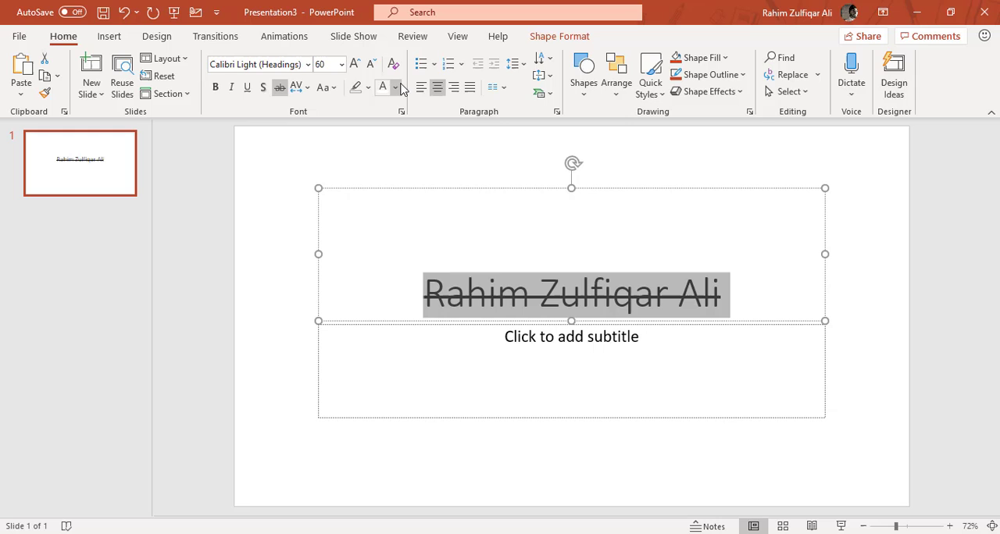
click(395, 88)
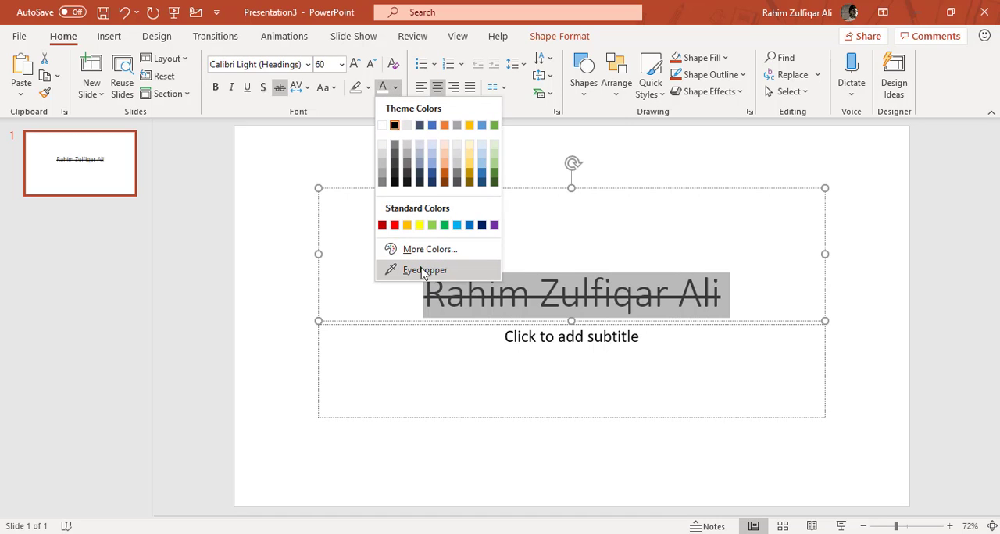
mouse_move(425, 269)
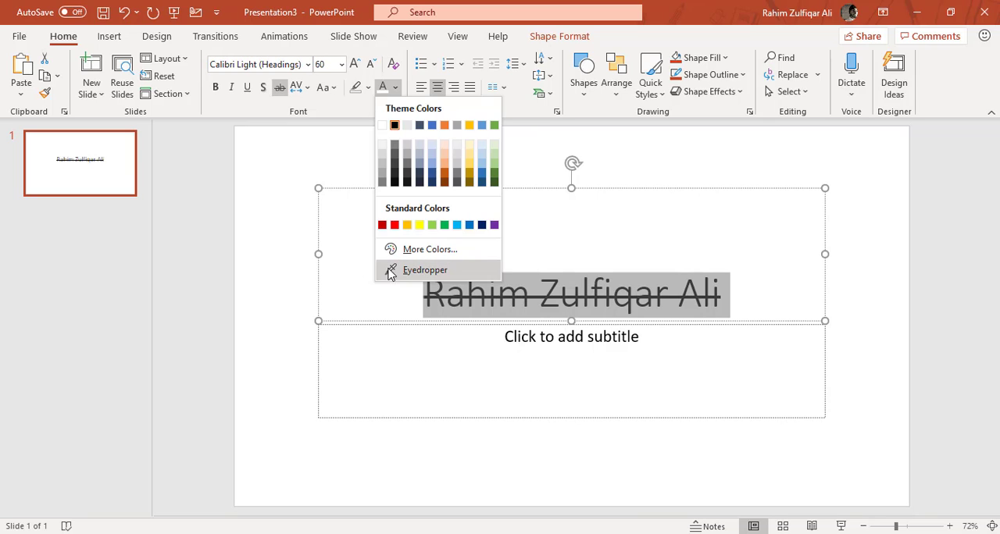
mouse_move(297, 274)
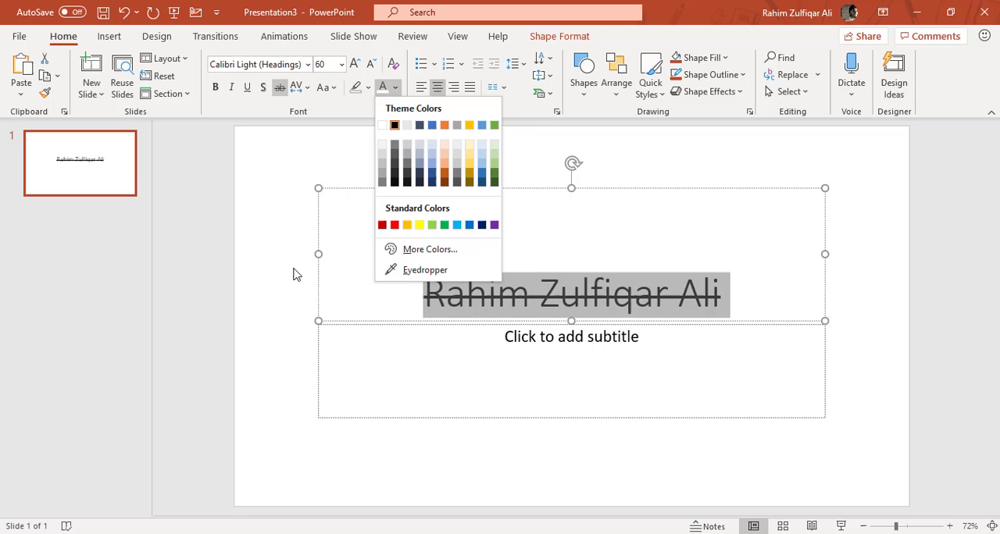
mouse_move(457, 322)
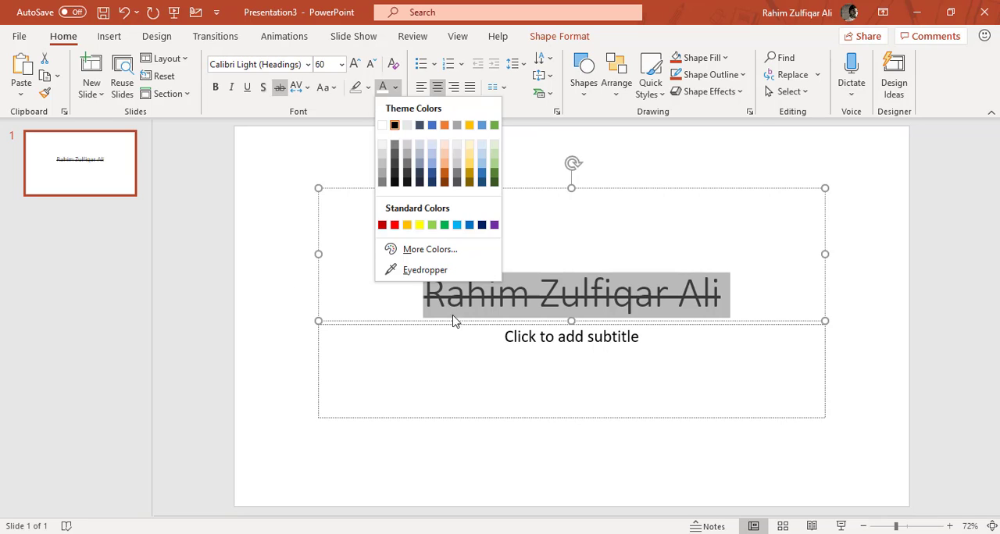
mouse_move(425, 268)
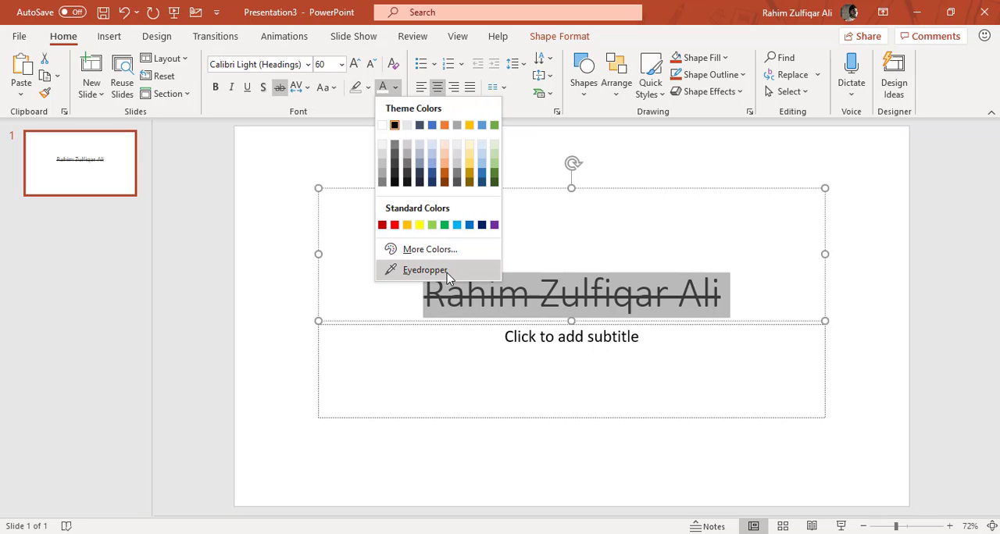
mouse_move(425, 269)
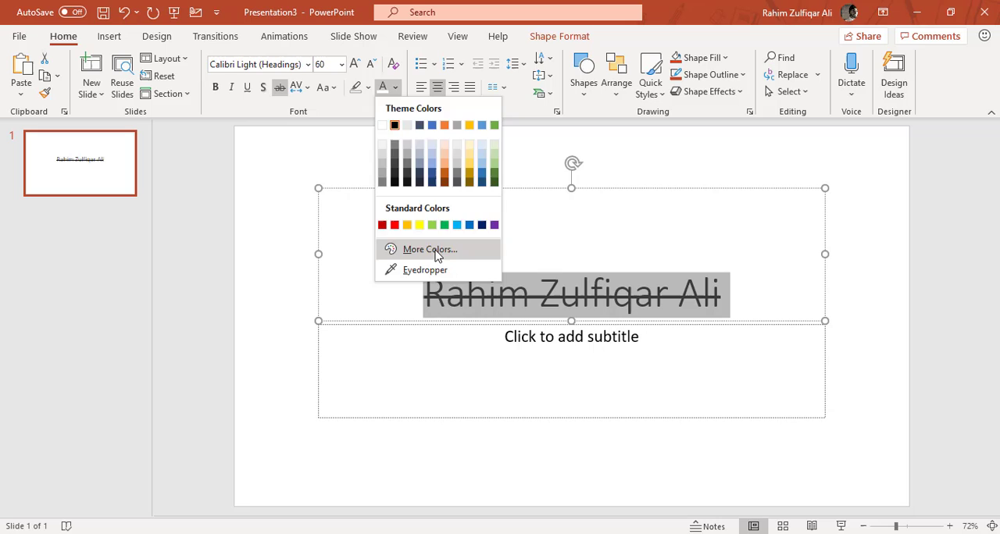
click(428, 250)
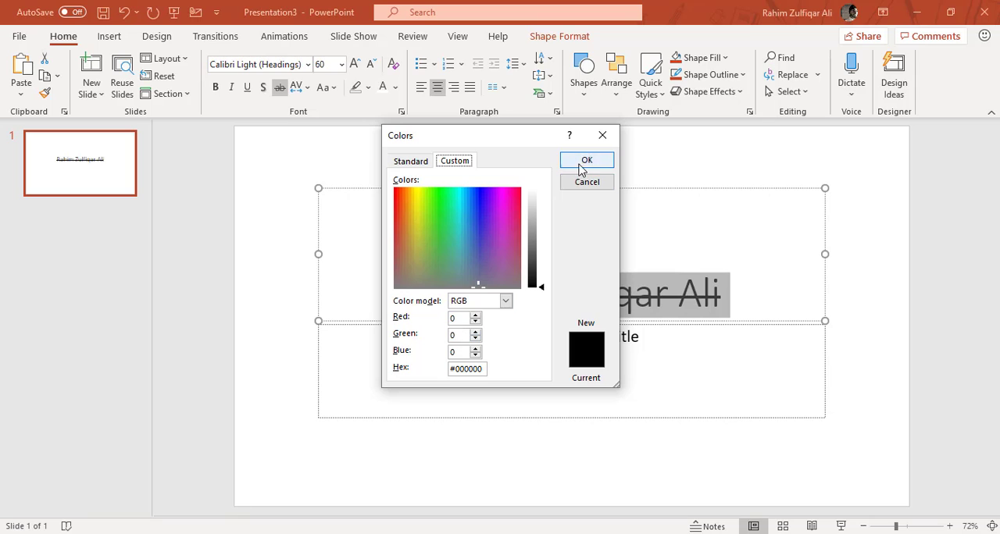
mouse_move(603, 136)
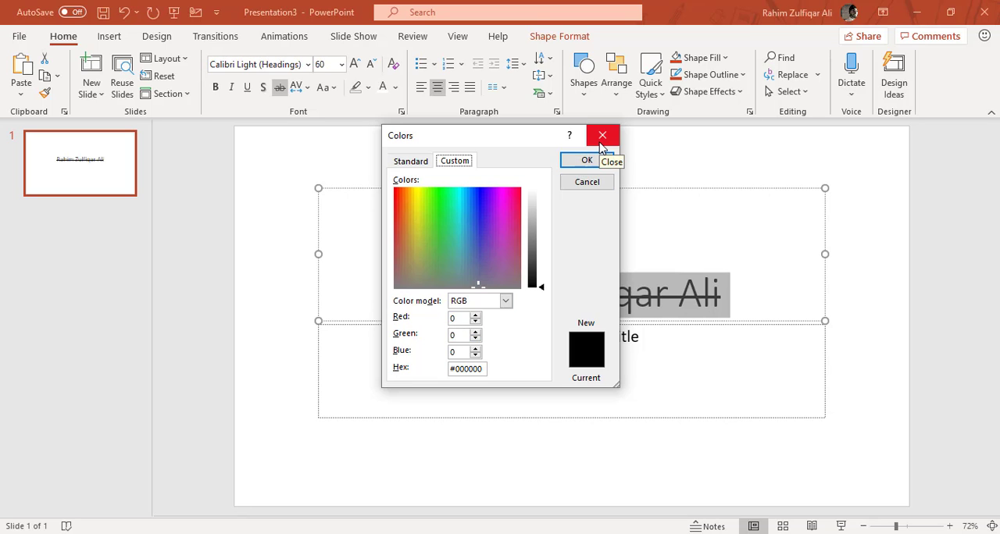
click(602, 136)
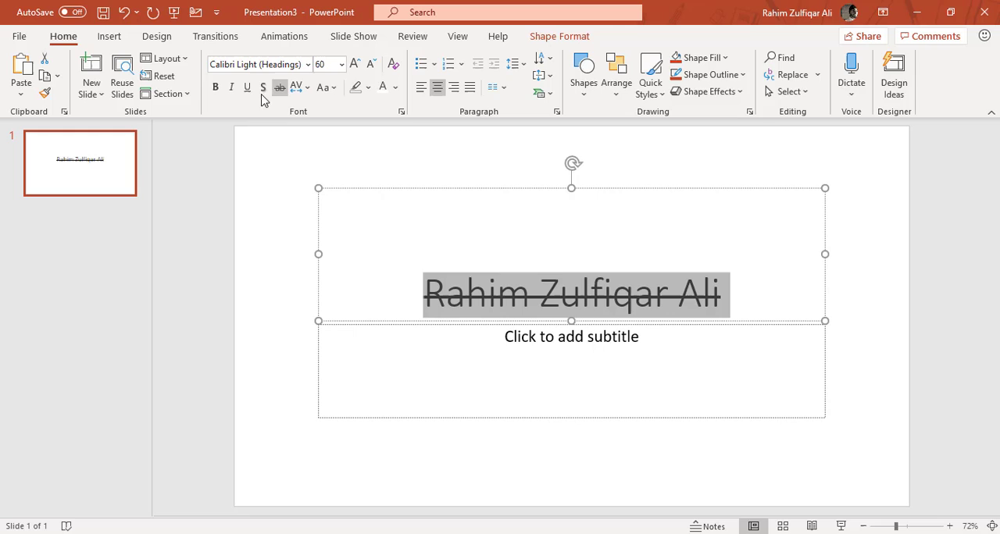
mouse_move(263, 87)
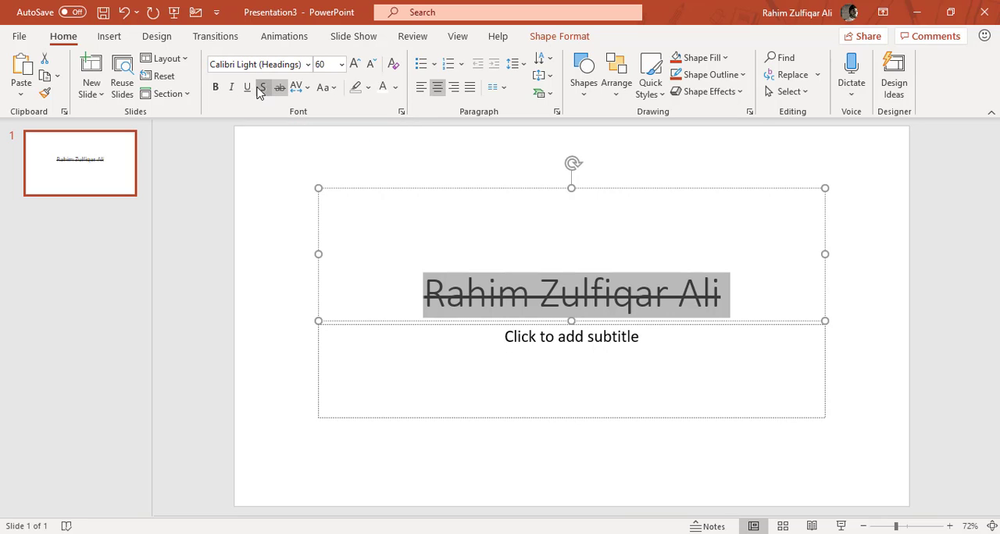
Step: Apply Text Shadow to the title, then deselect the box to view the result
click(263, 87)
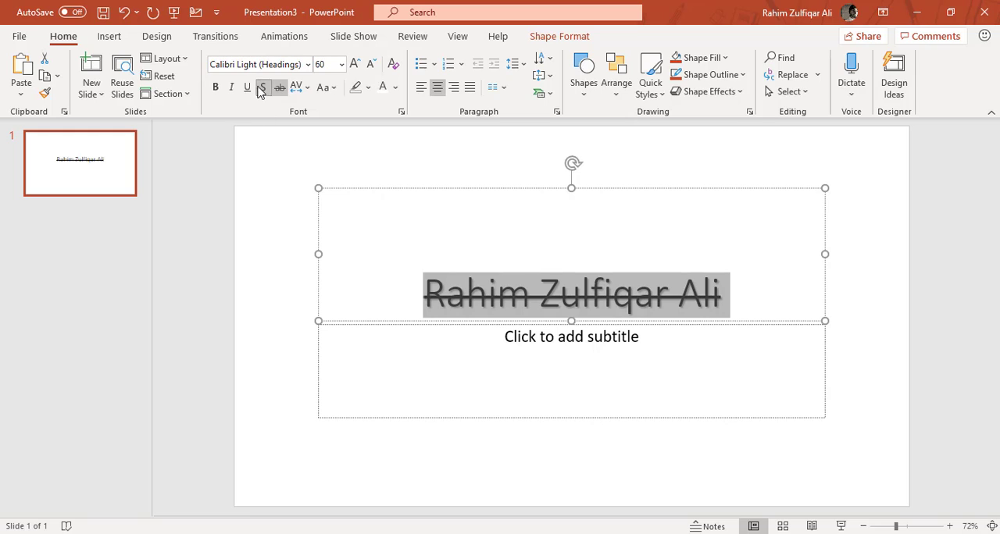
mouse_move(262, 87)
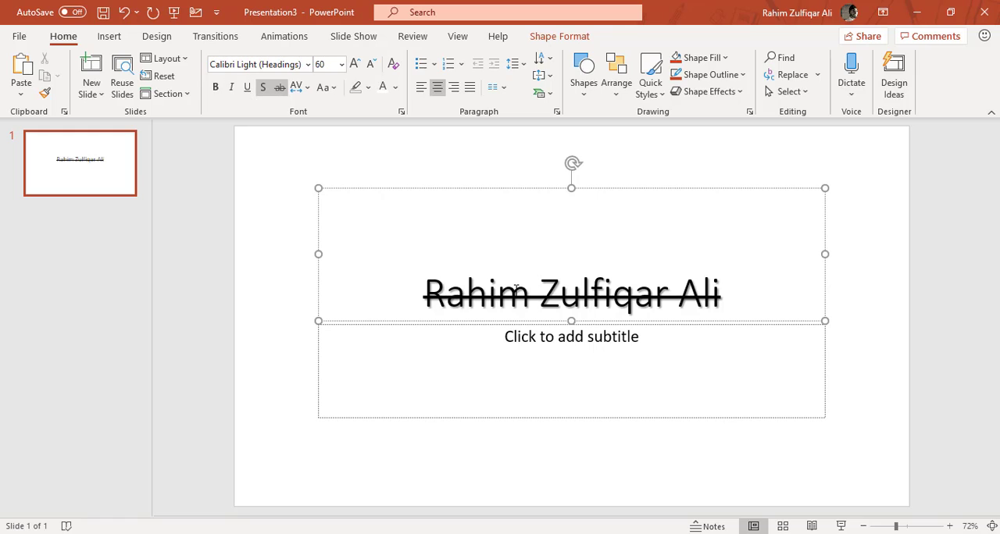
click(425, 294)
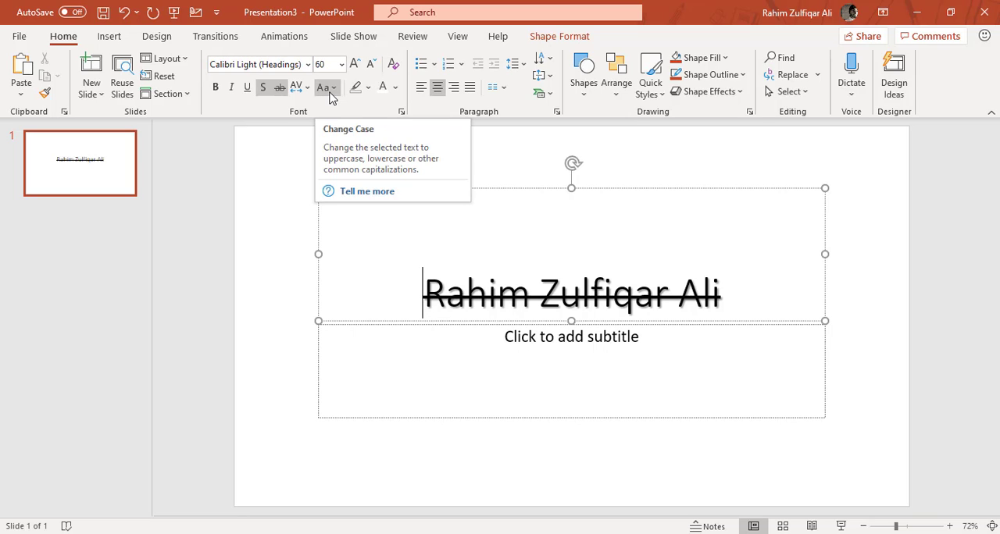
mouse_move(306, 116)
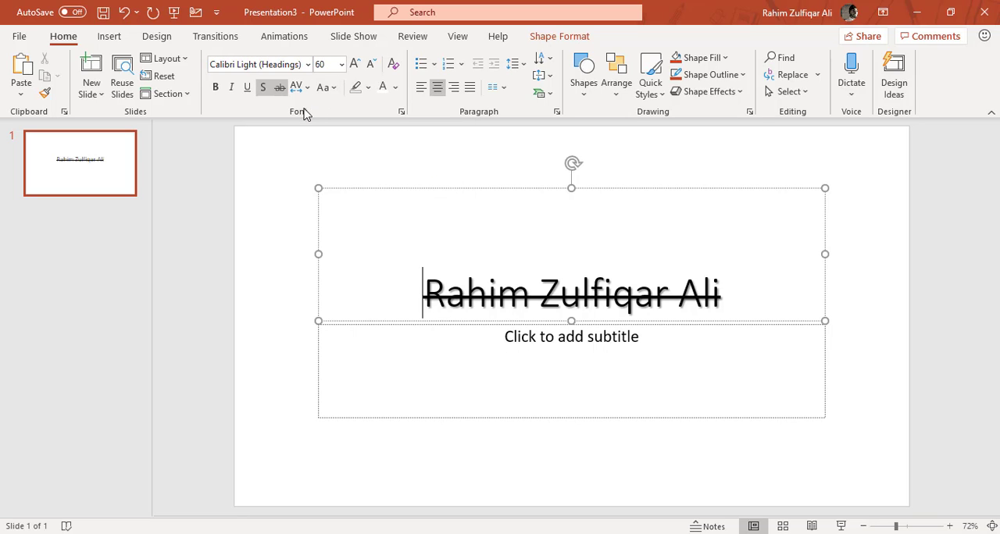
mouse_move(297, 88)
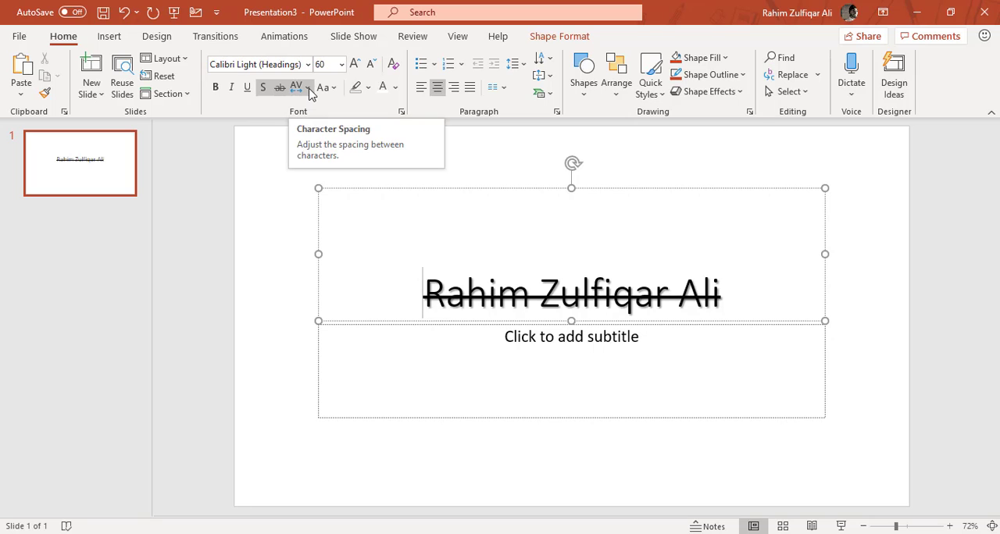
click(297, 87)
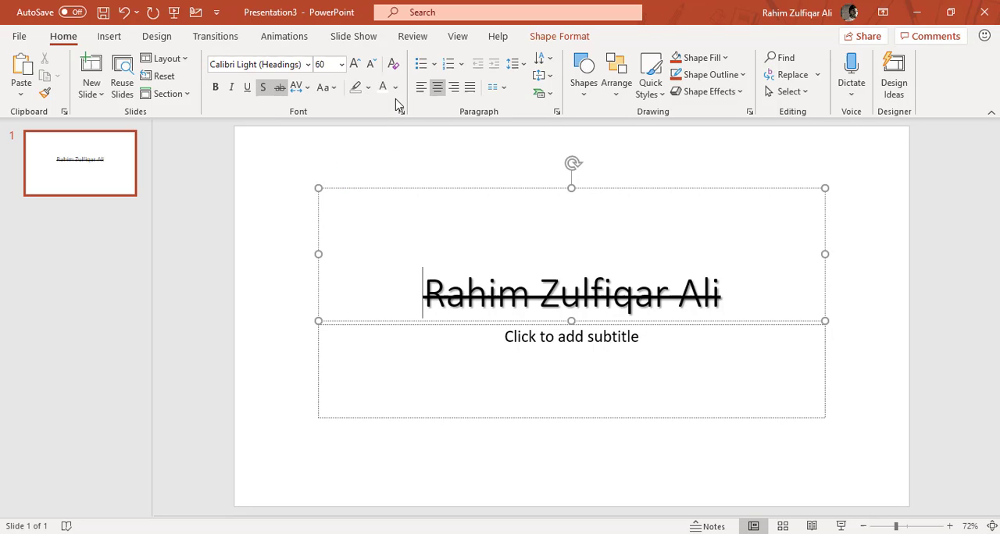
click(304, 281)
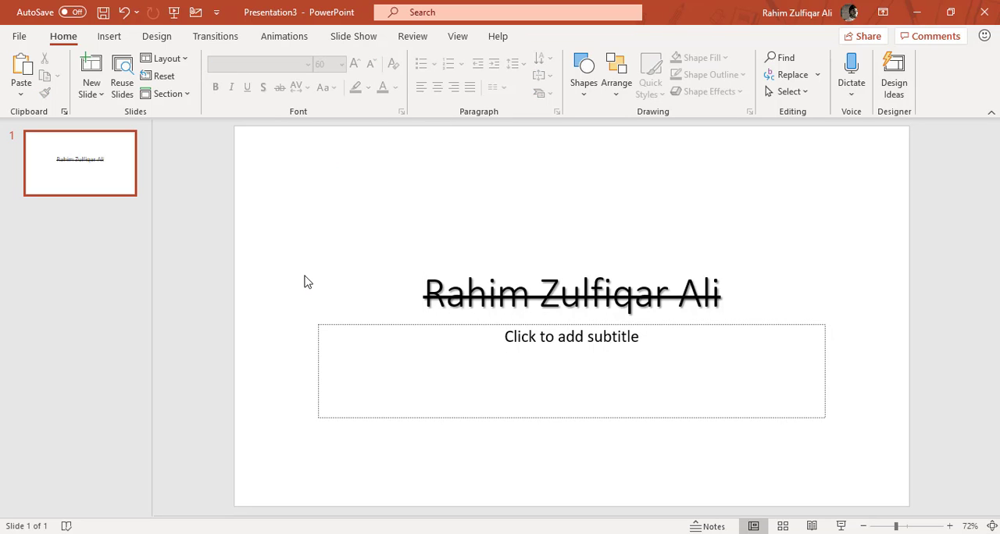